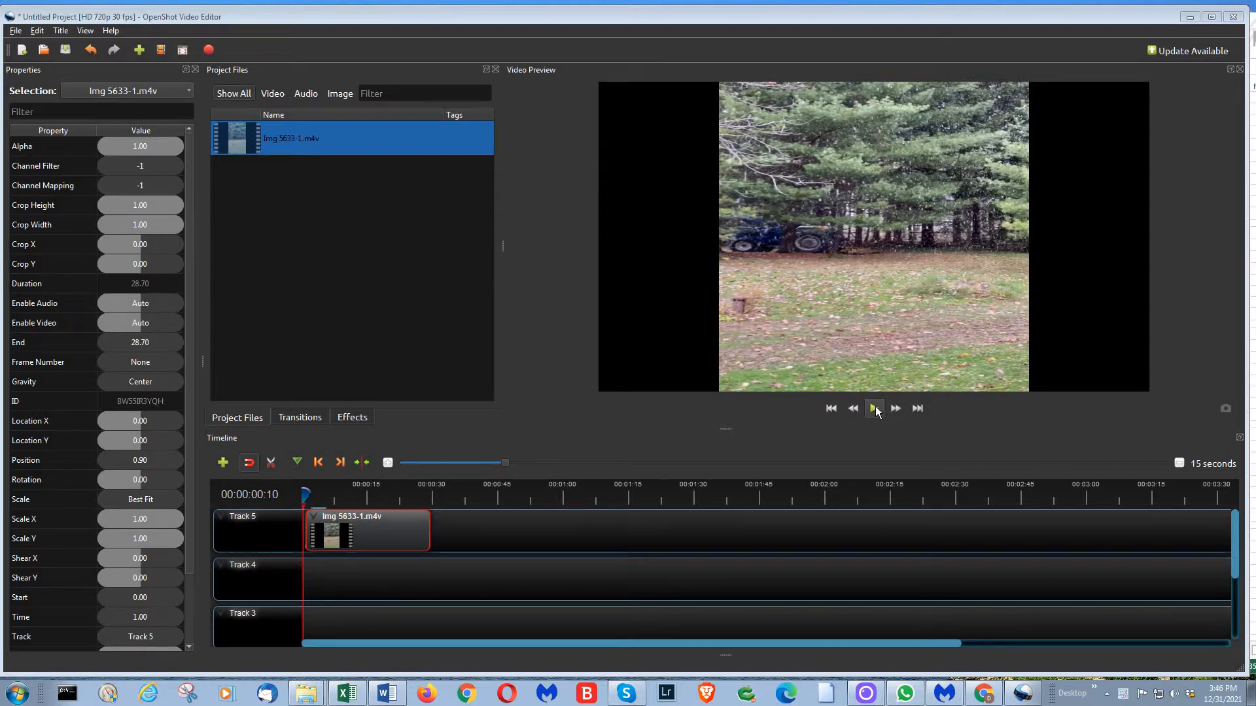
Step: Play and pause the clip preview to check the outdoor footage
left_click(874, 408)
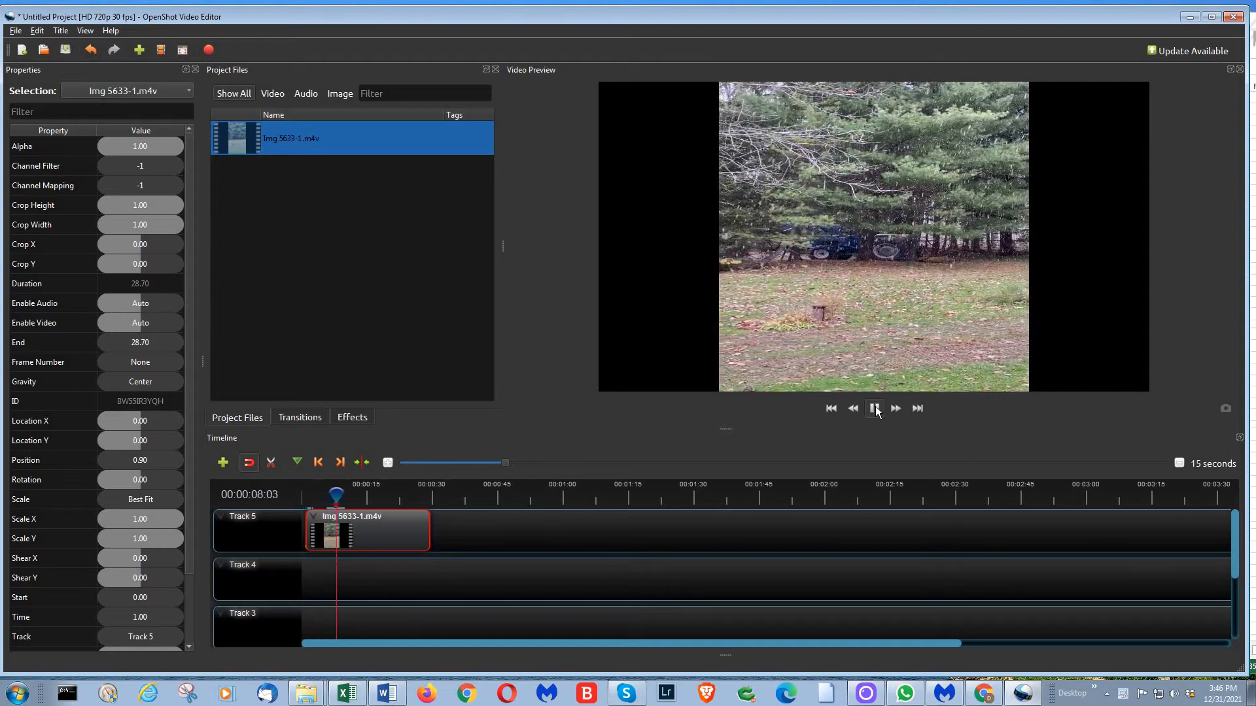
left_click(873, 408)
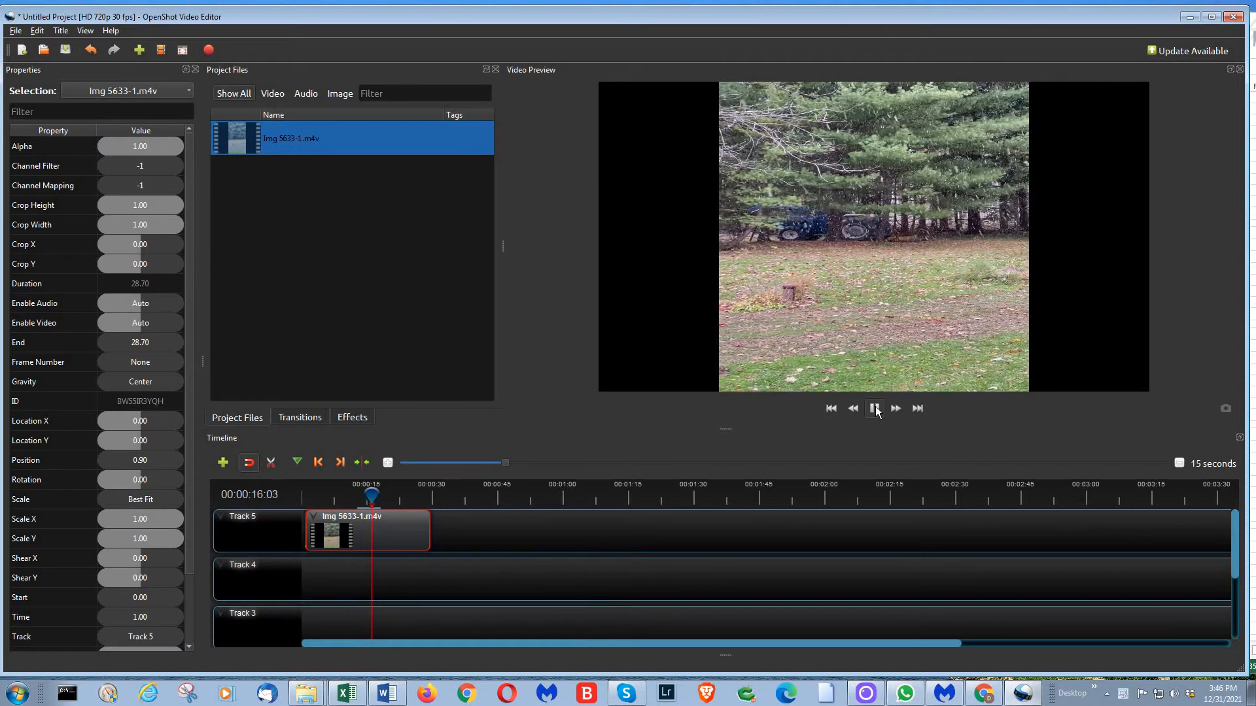
left_click(874, 408)
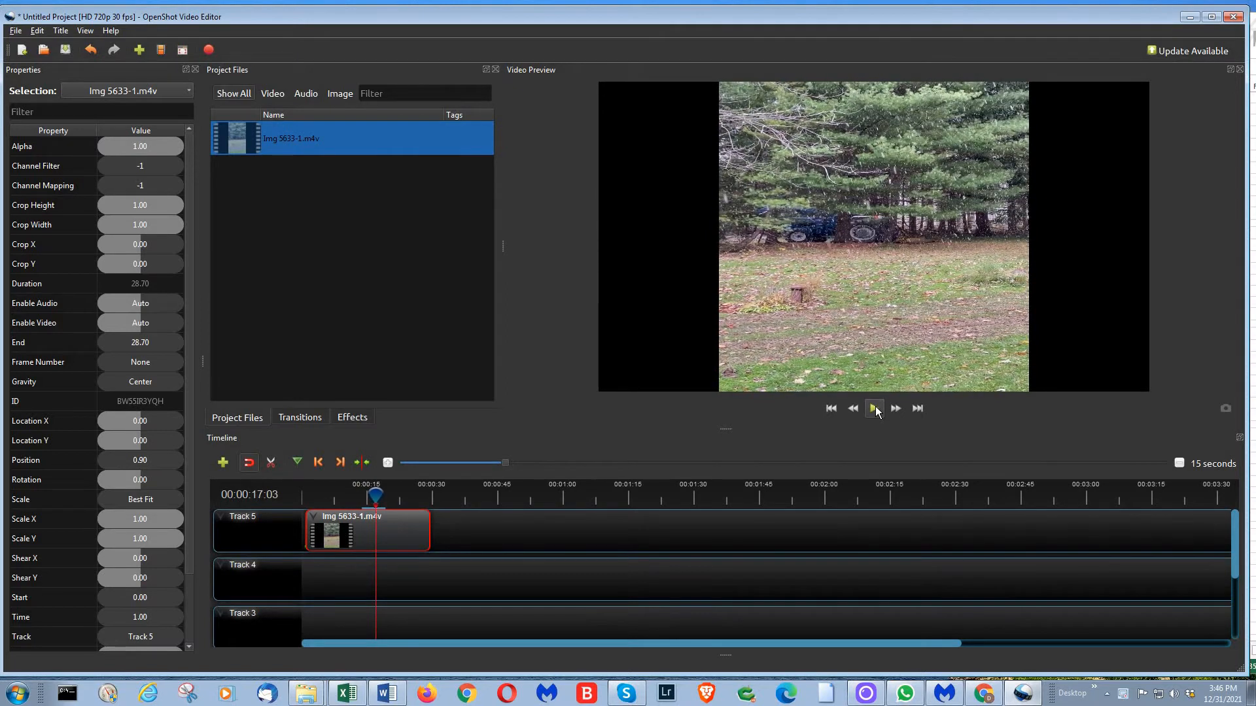
left_click(874, 408)
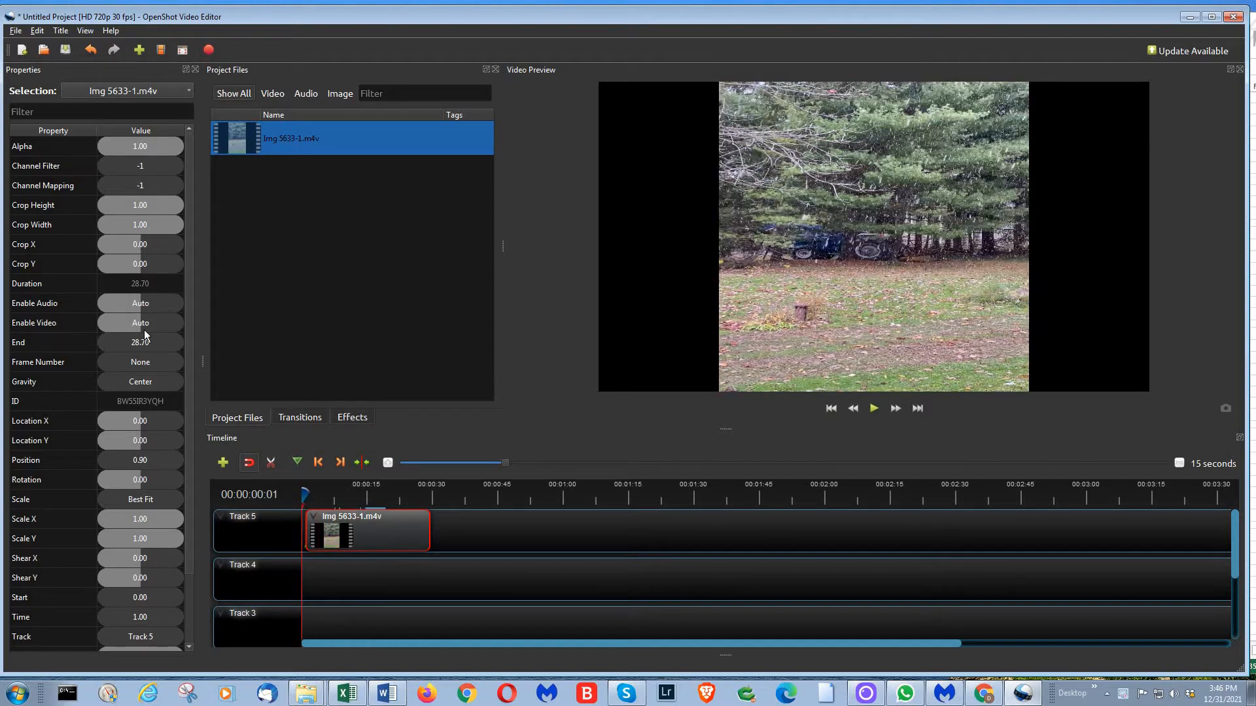
mouse_move(387, 531)
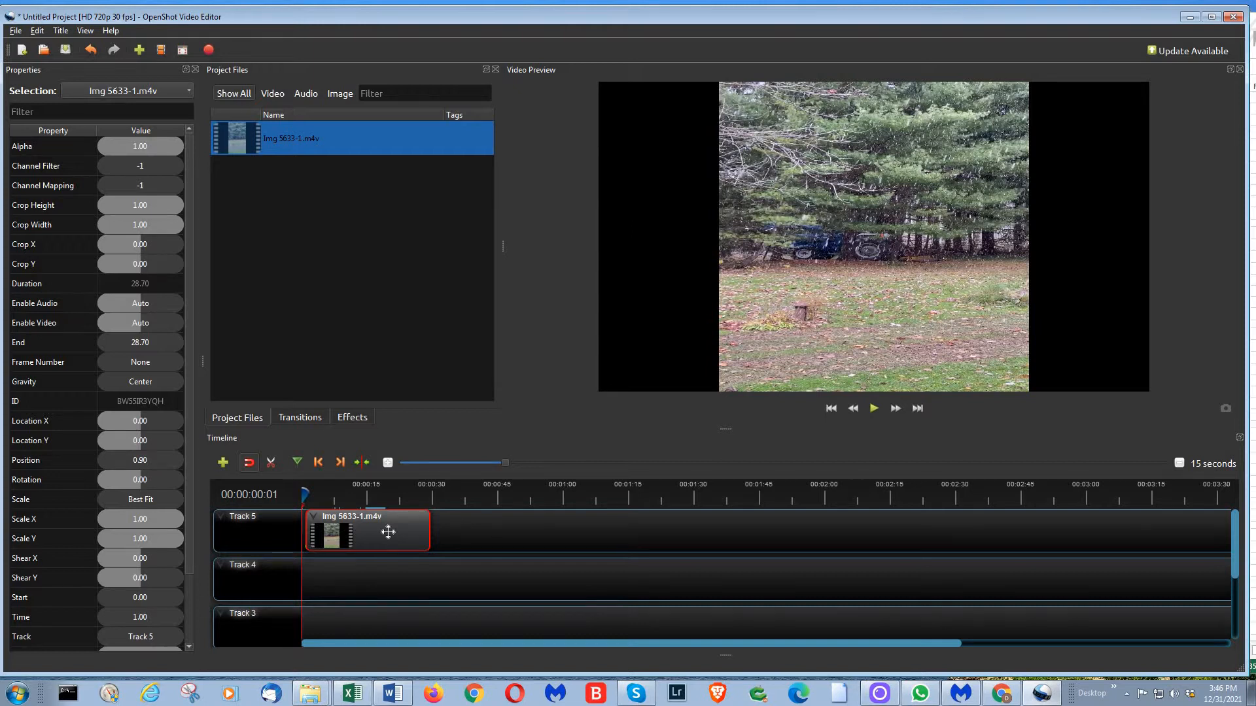
Step: Set the Track 5 clip's volume to Level 0% for the entire clip
right_click(388, 532)
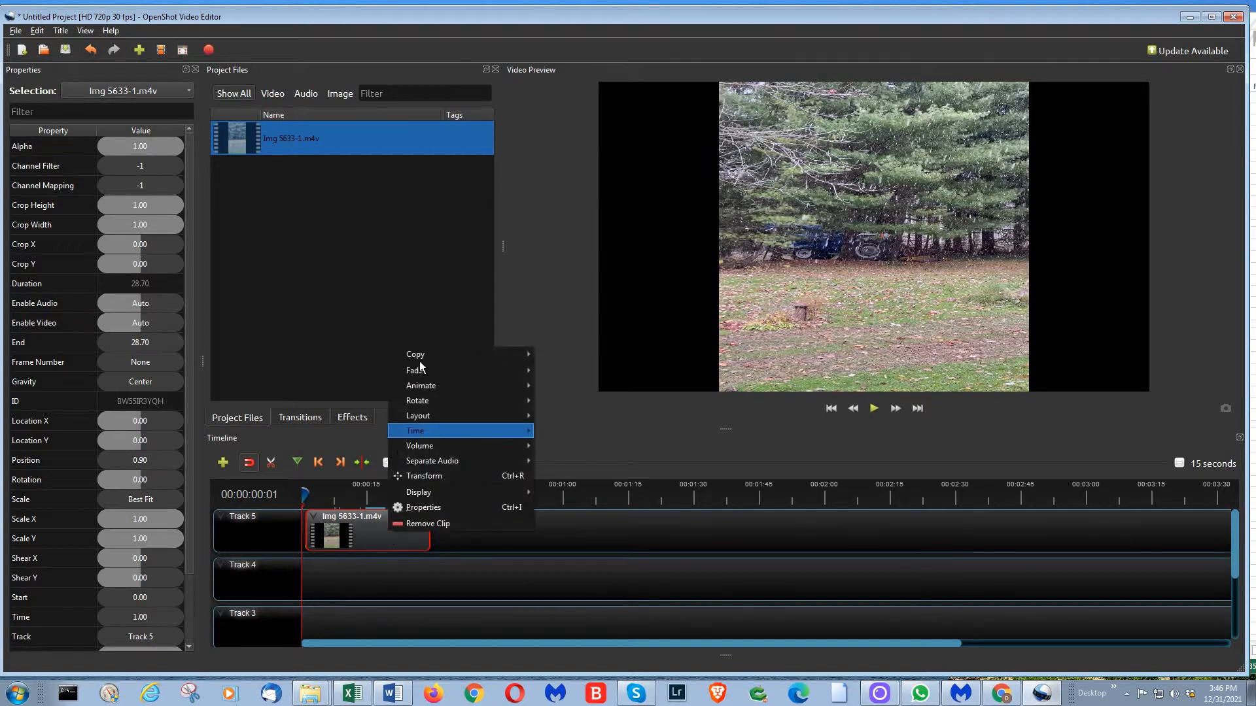
mouse_move(418, 492)
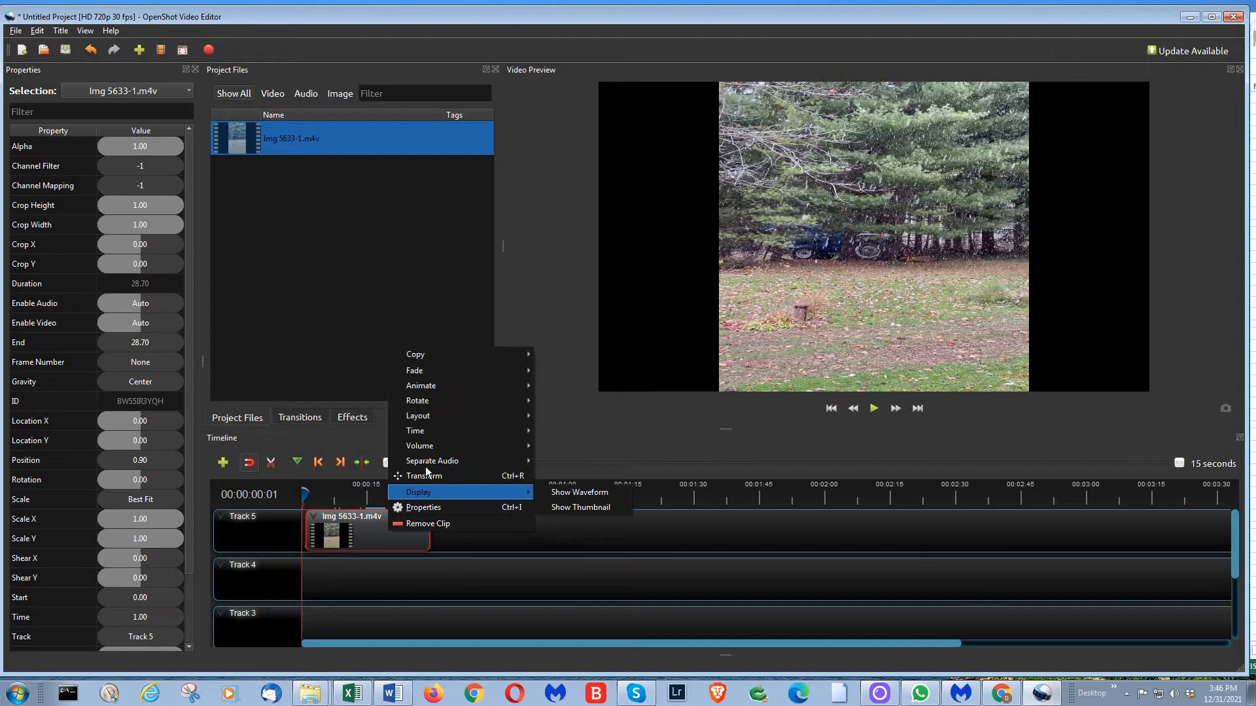
mouse_move(418, 445)
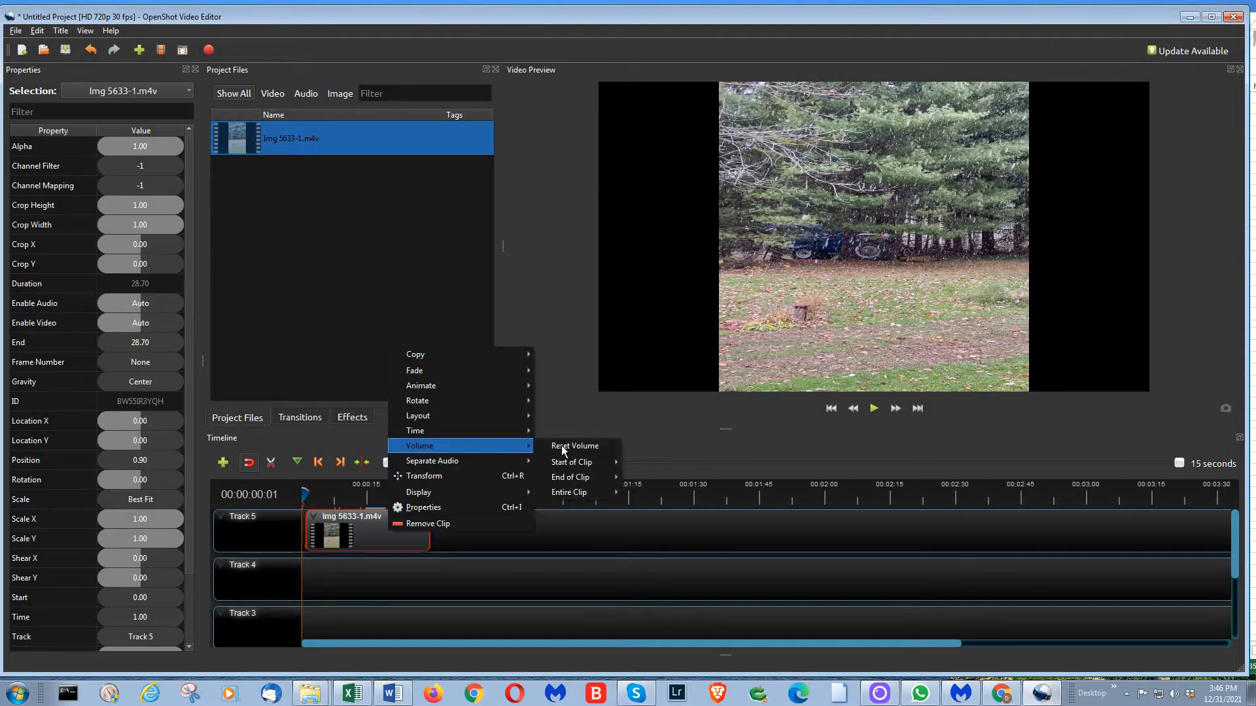
mouse_move(563, 461)
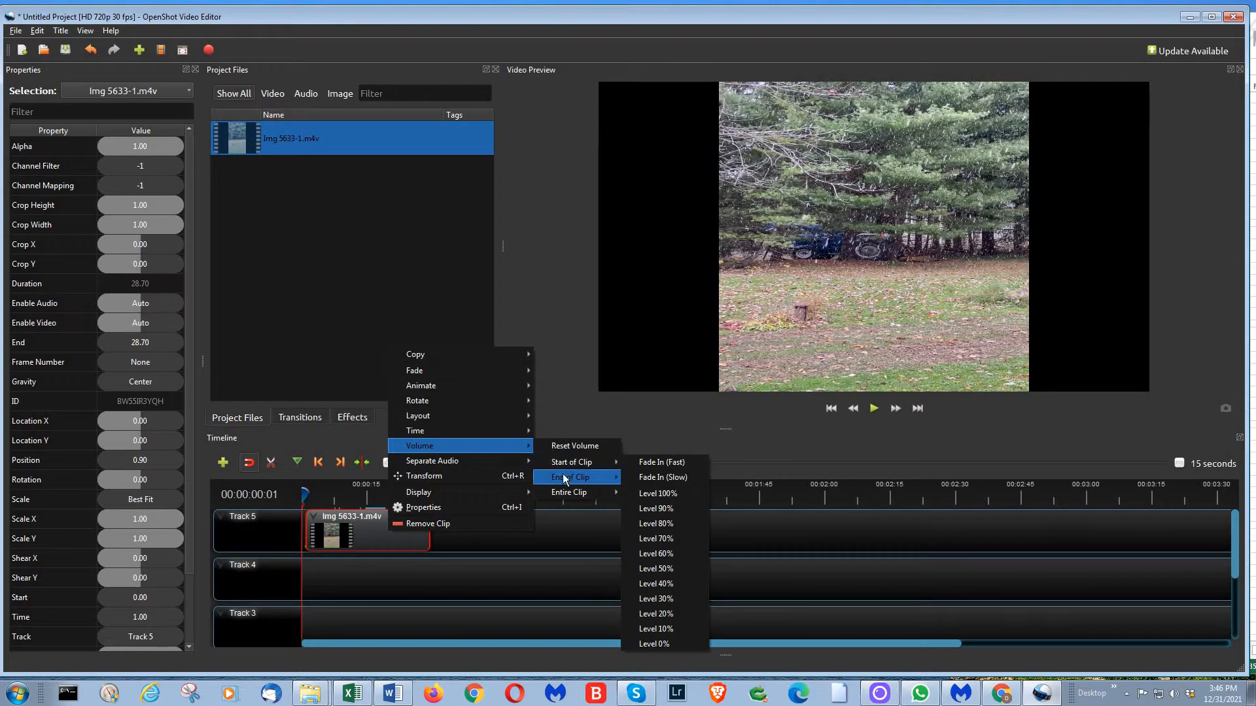
mouse_move(569, 494)
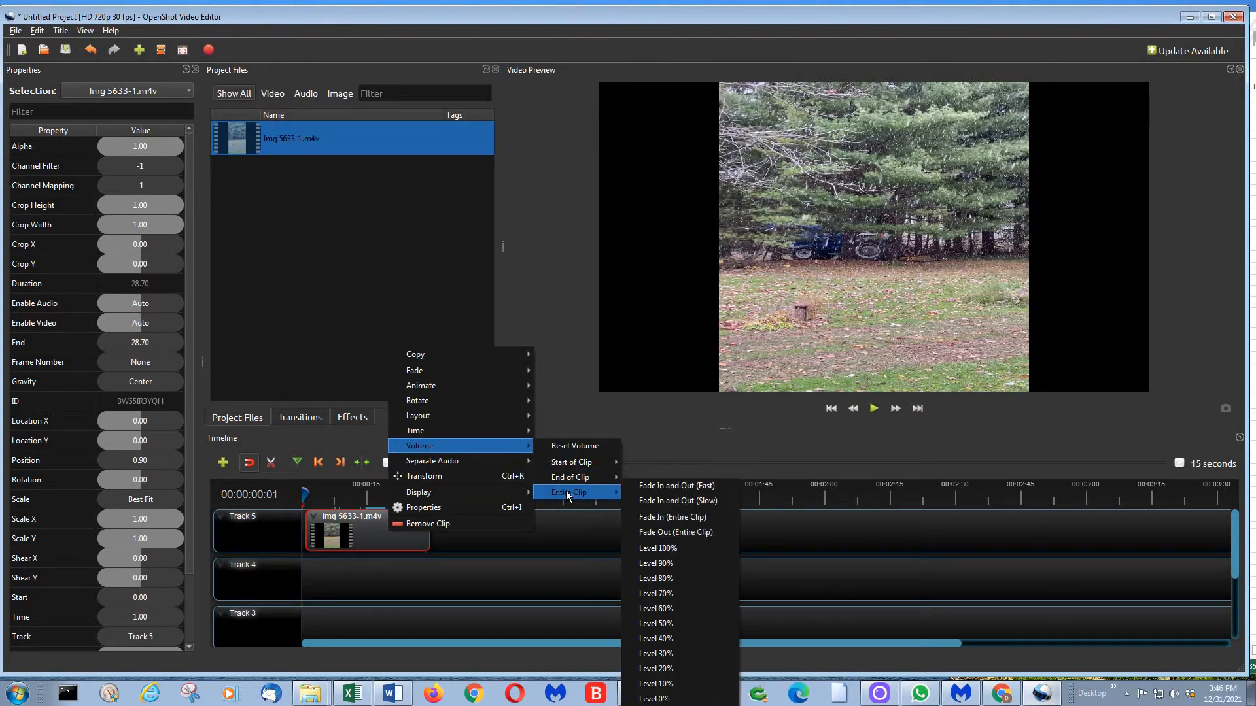
mouse_move(656, 486)
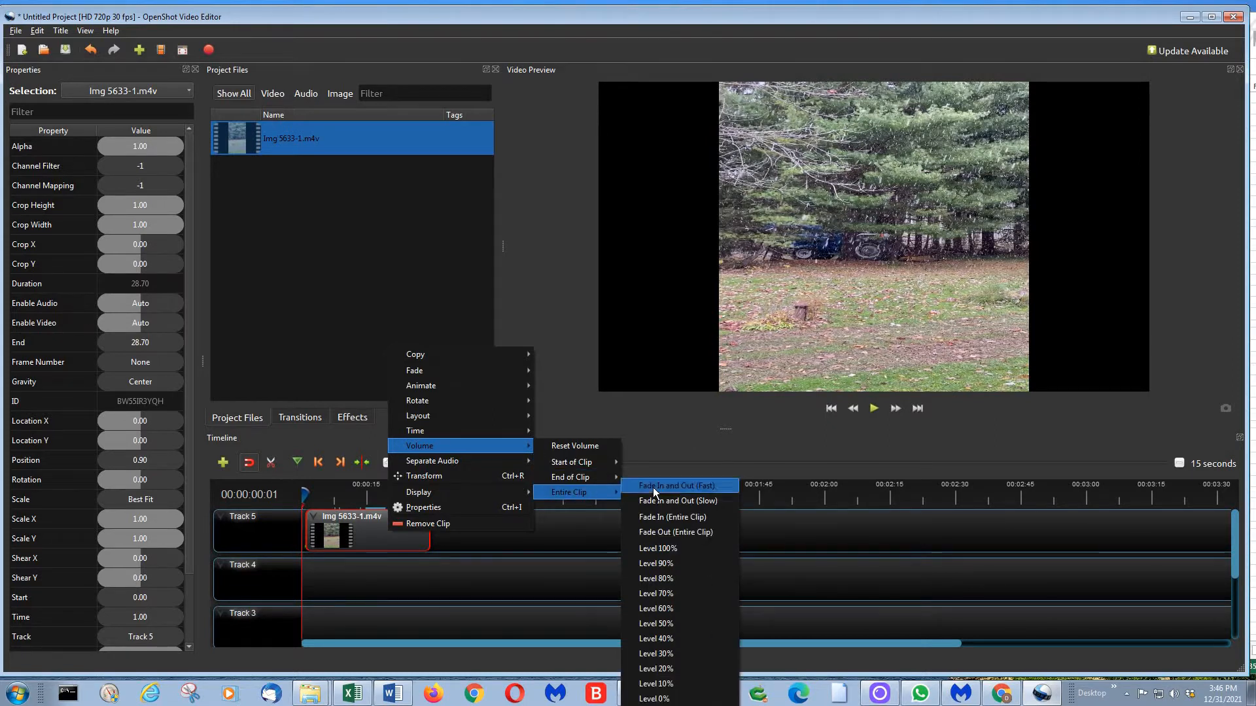
mouse_move(673, 517)
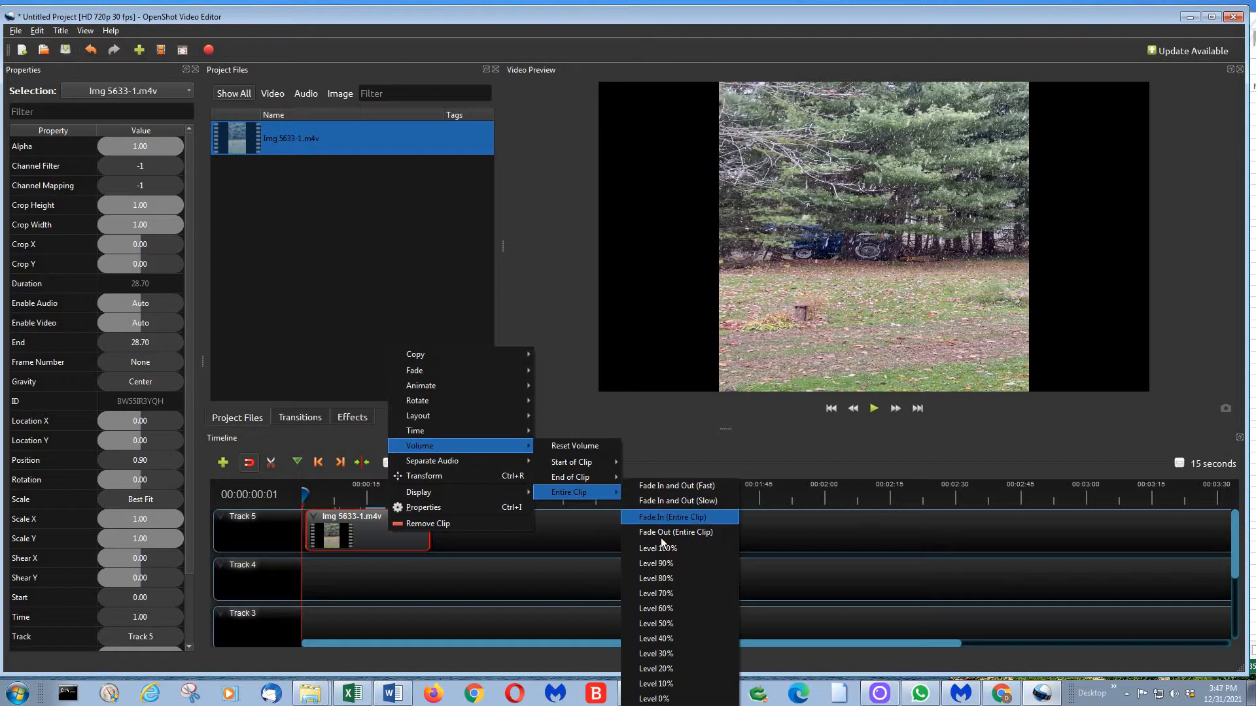
mouse_move(655, 622)
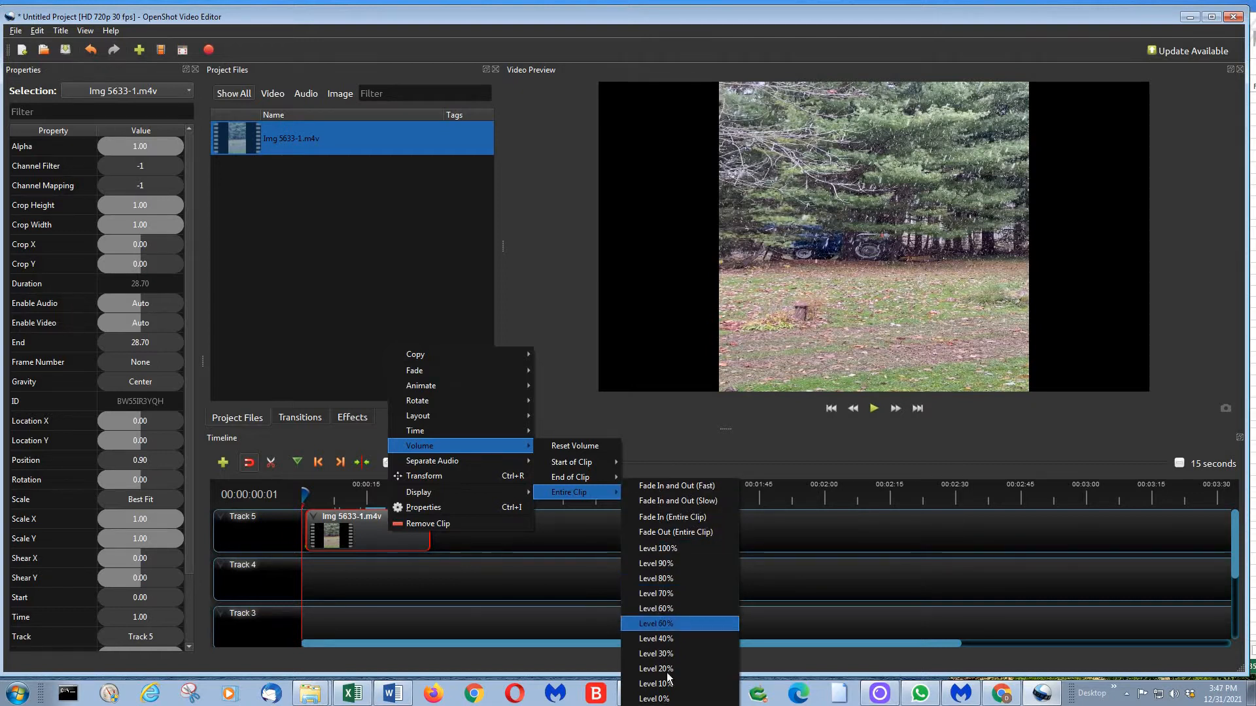
mouse_move(654, 698)
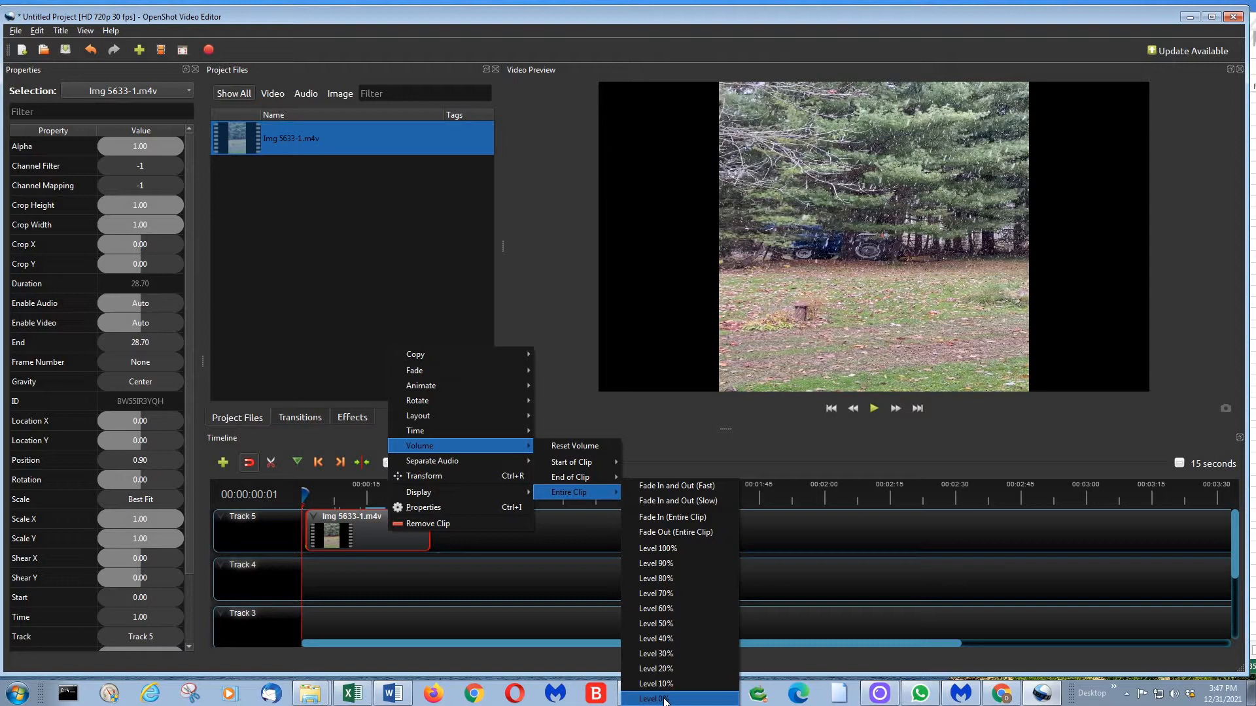
left_click(657, 698)
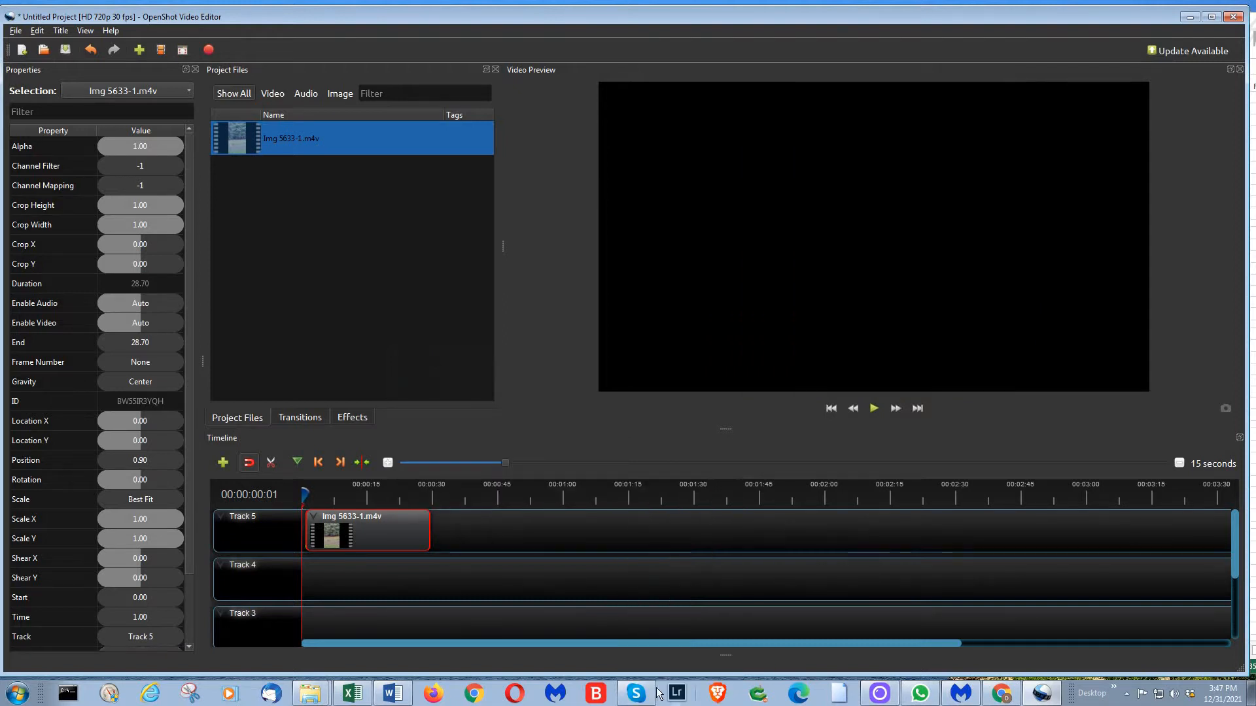
left_click(874, 408)
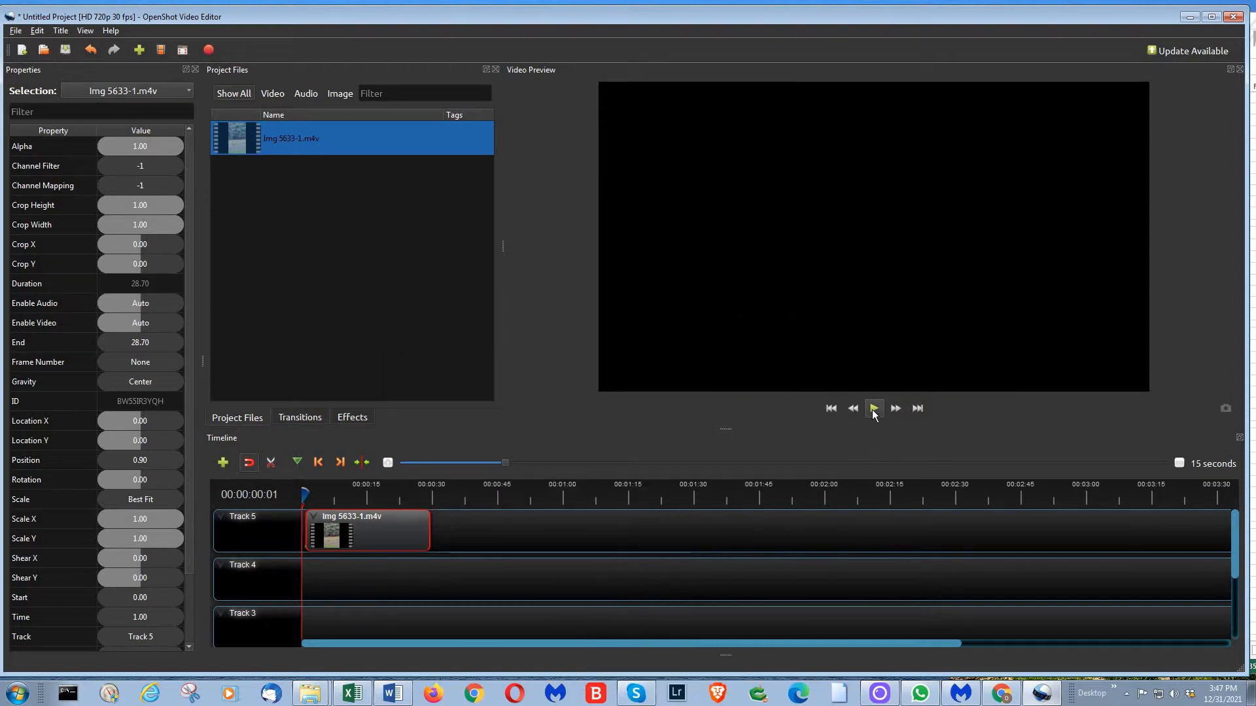
left_click(874, 408)
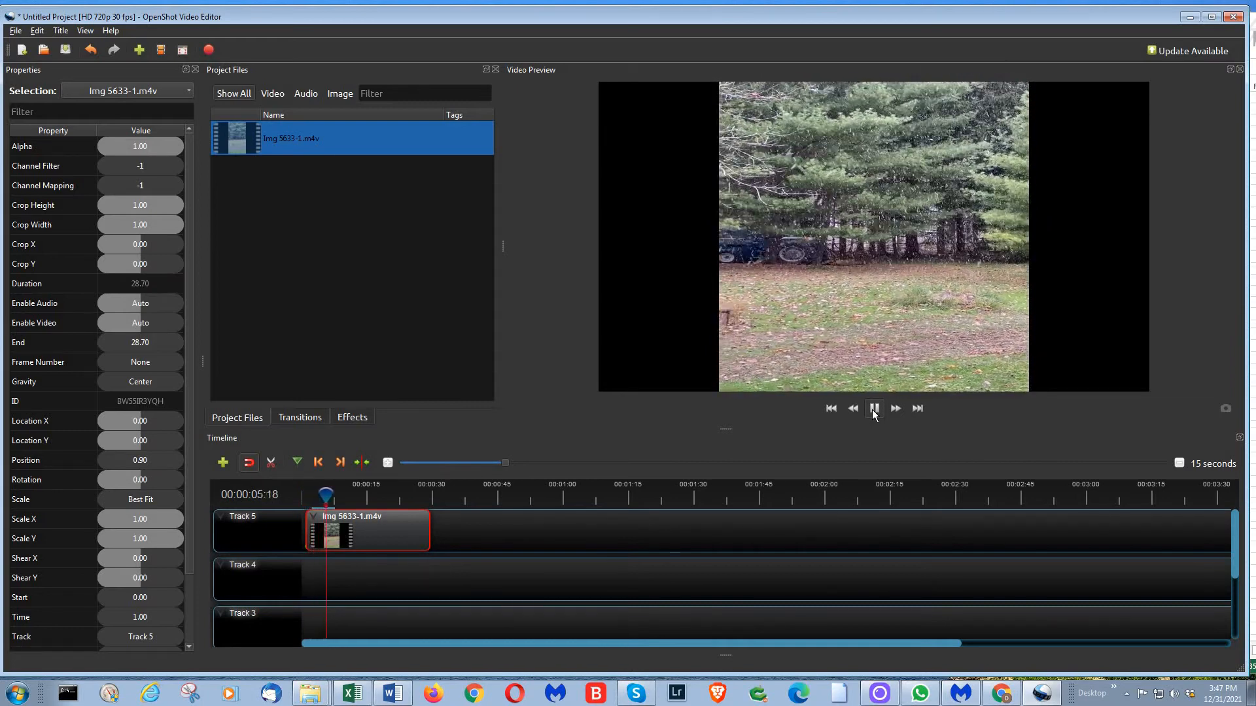
left_click(874, 408)
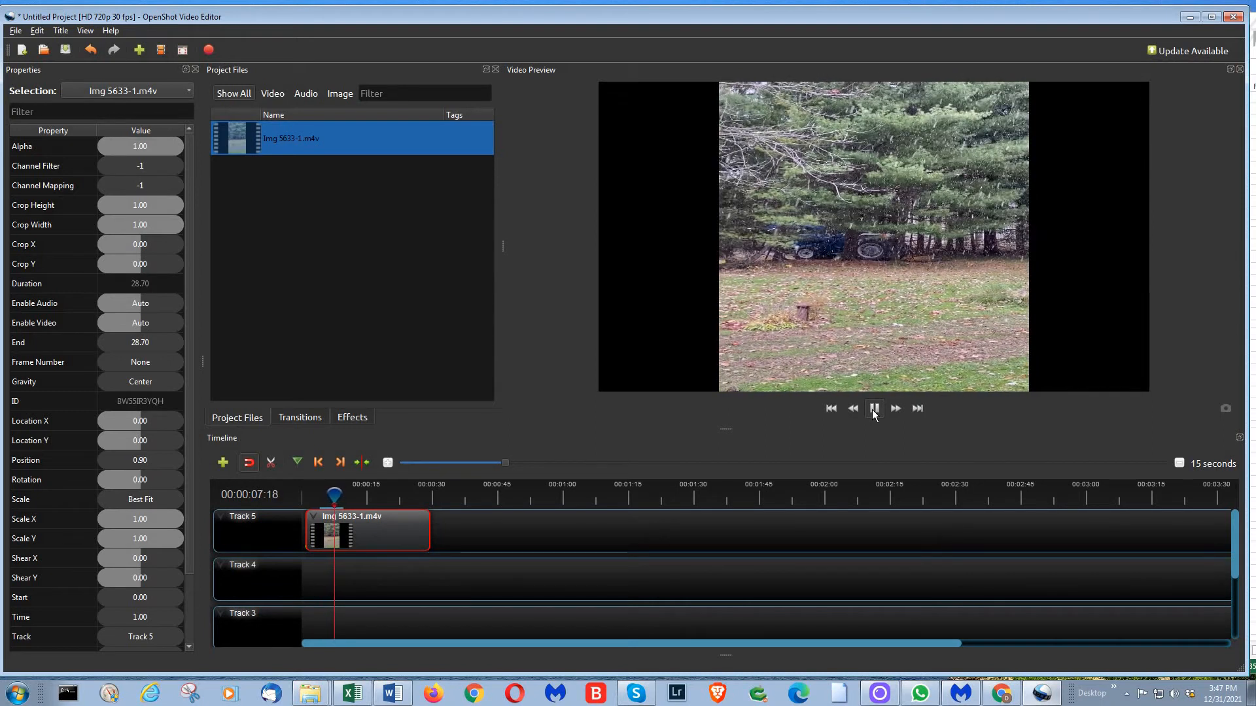
left_click(874, 408)
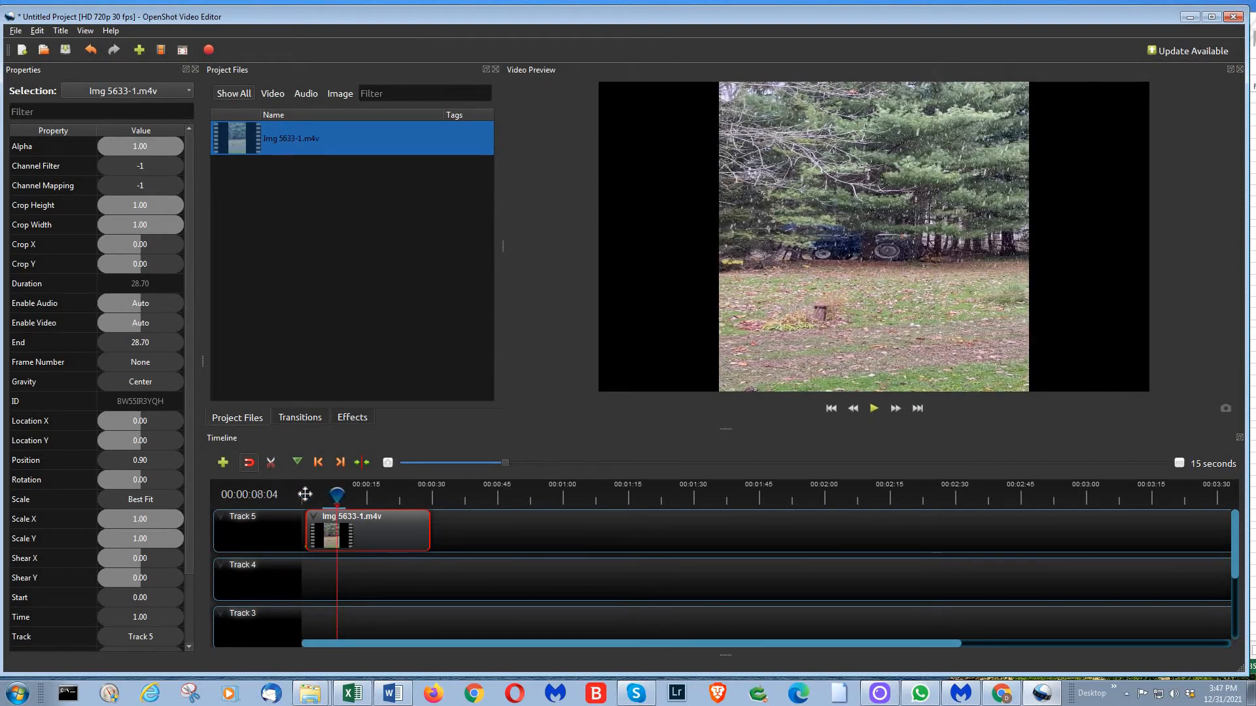
left_click(306, 497)
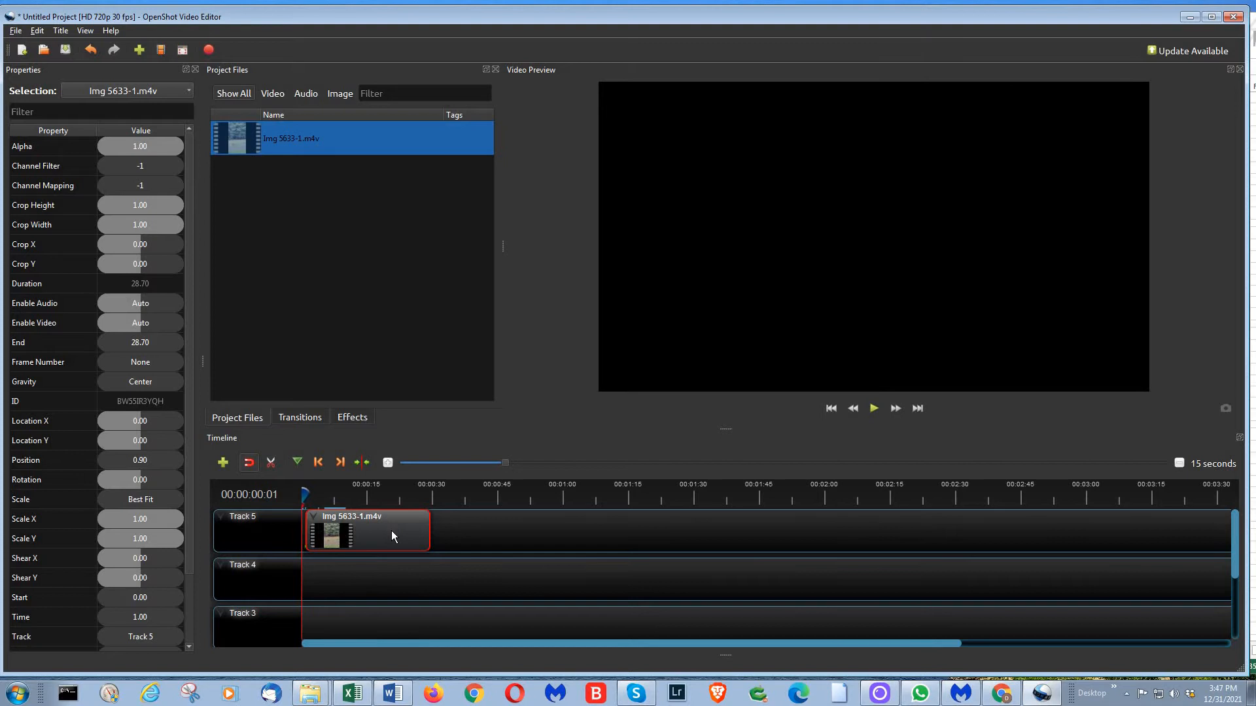
right_click(393, 533)
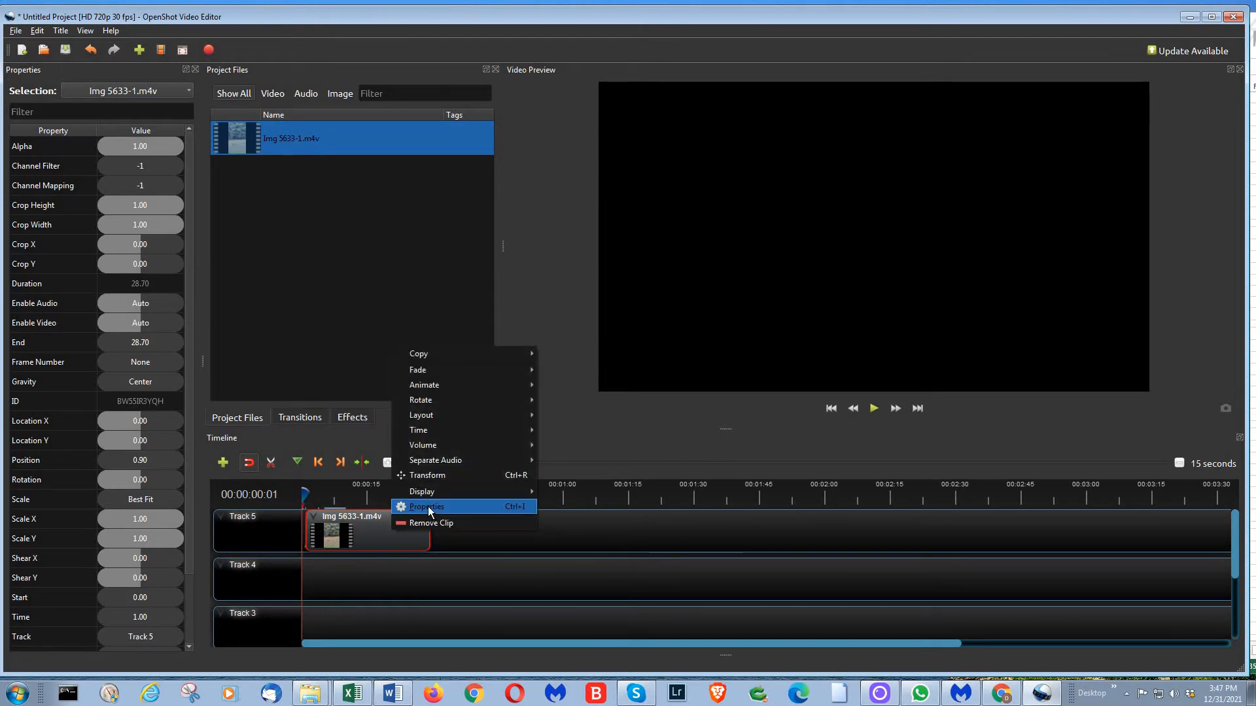
left_click(429, 506)
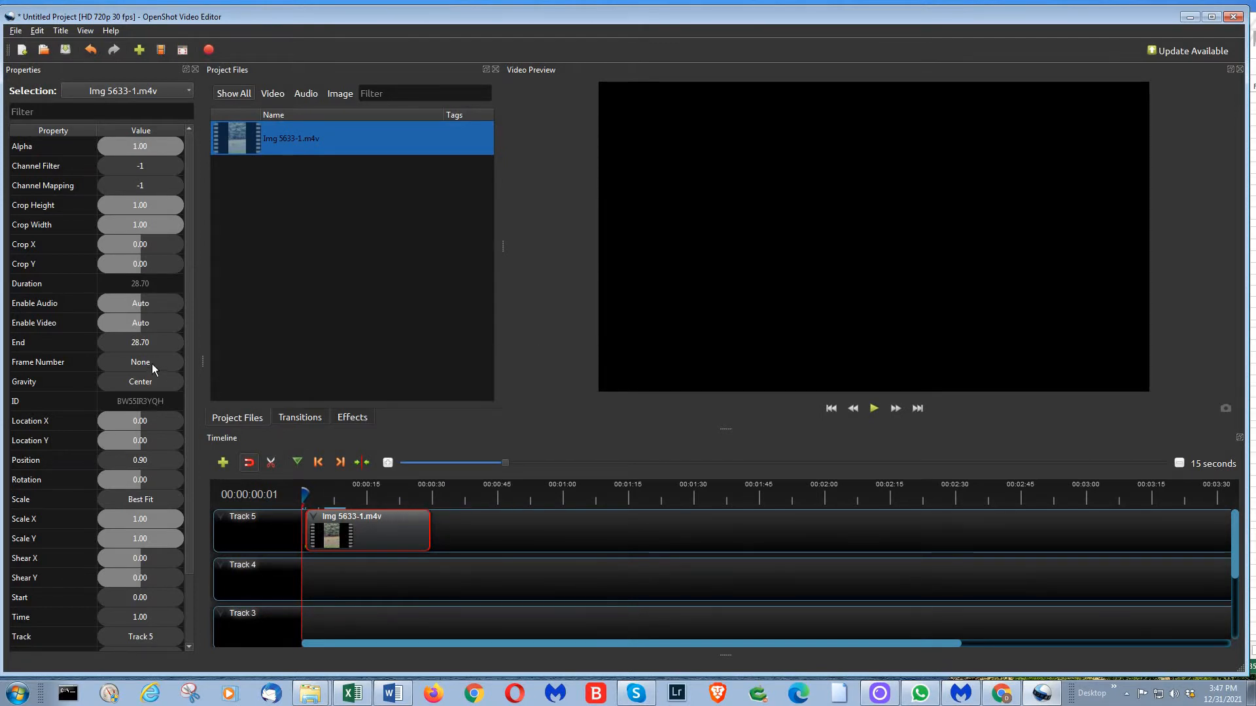
scroll("down", 3)
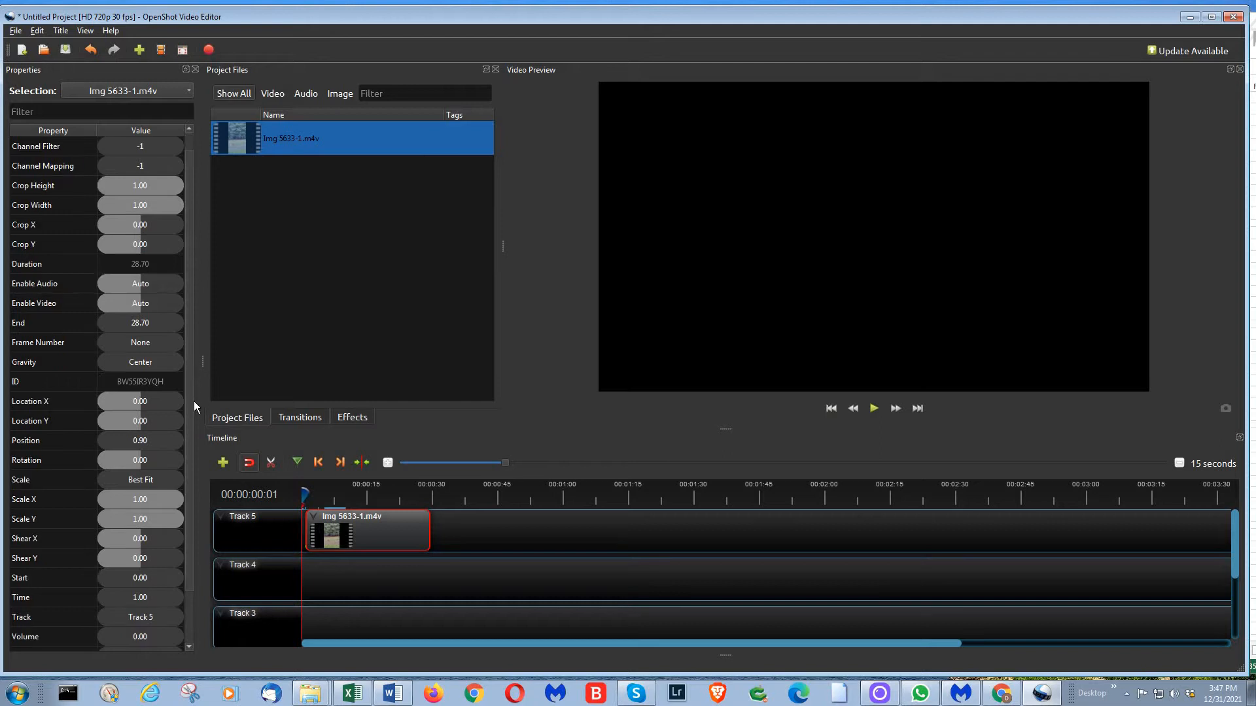
scroll("down", 3)
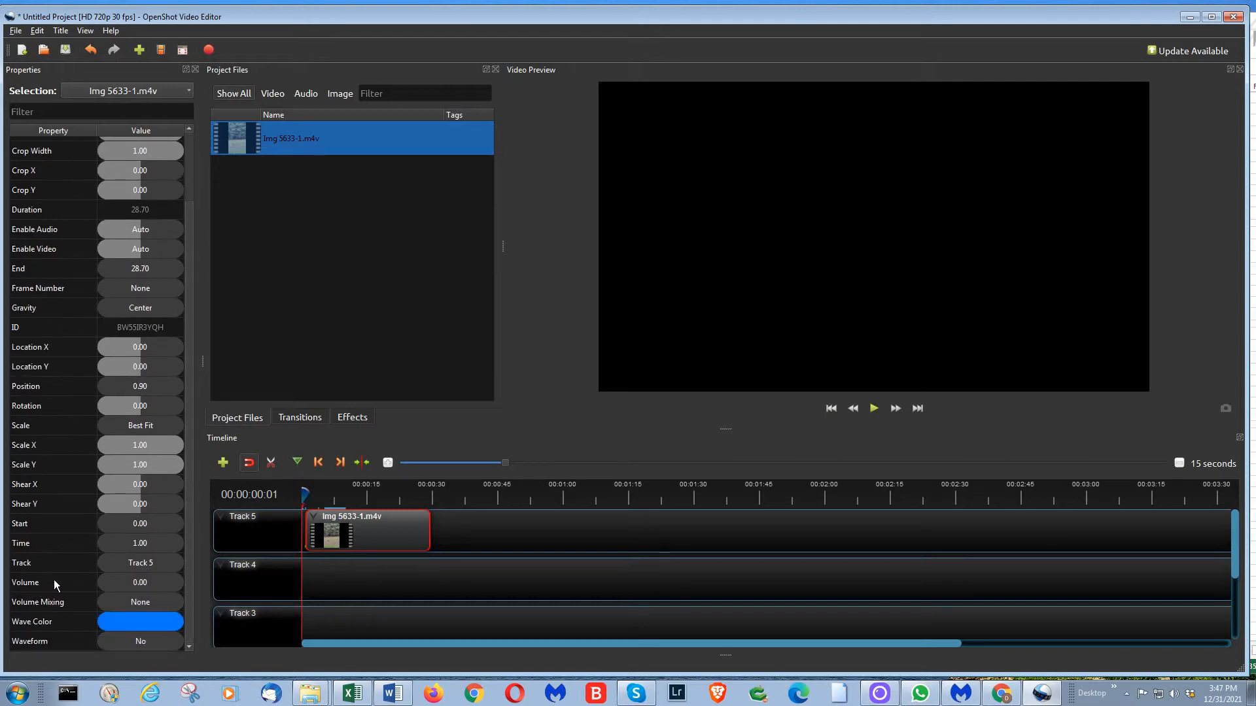
mouse_move(154, 586)
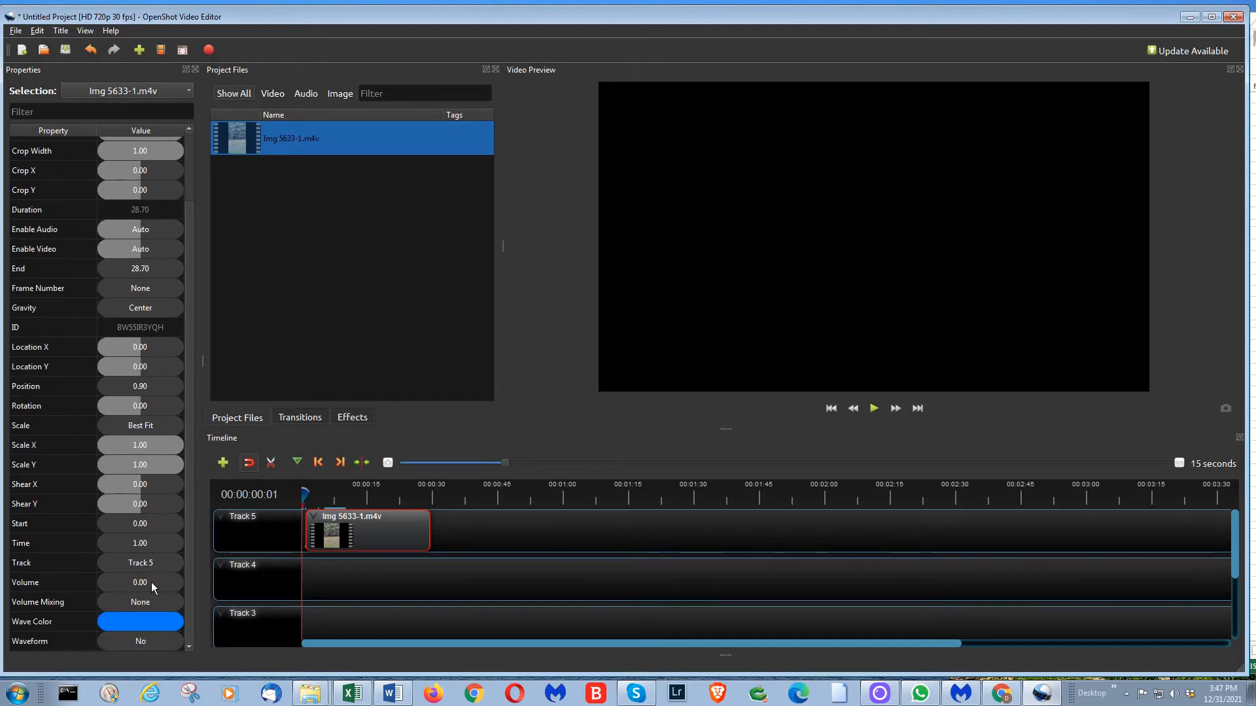
right_click(366, 533)
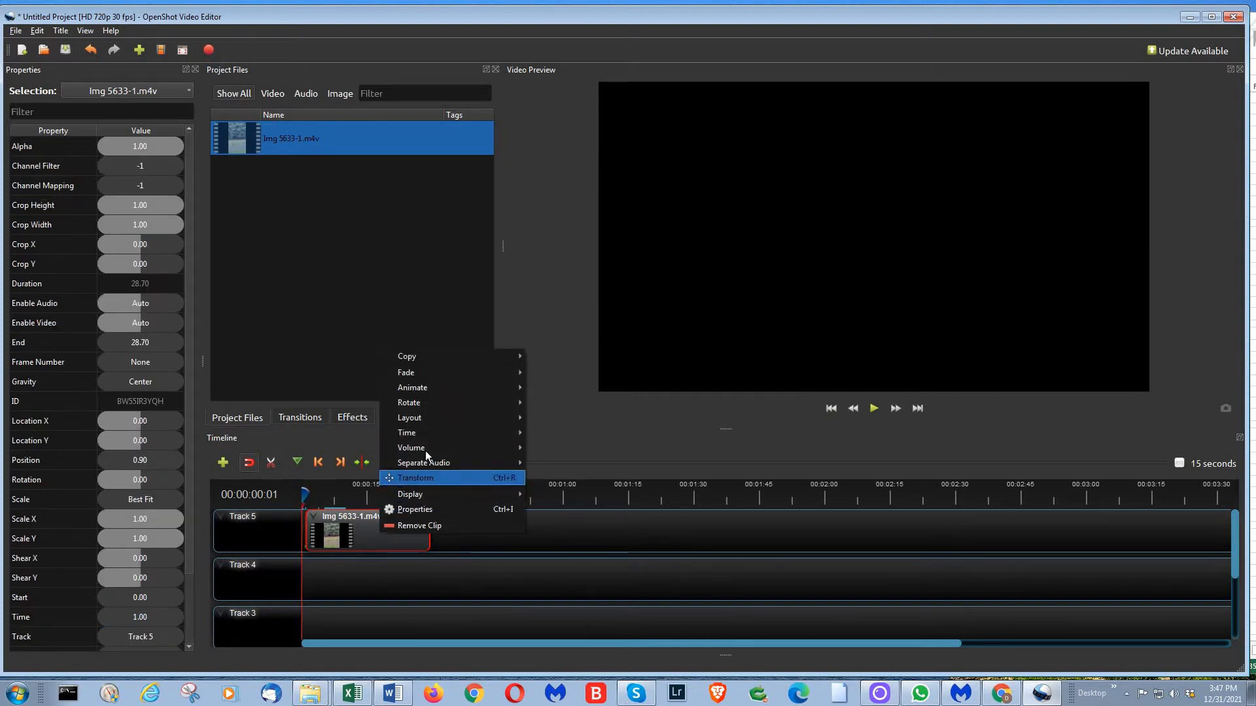
left_click(555, 451)
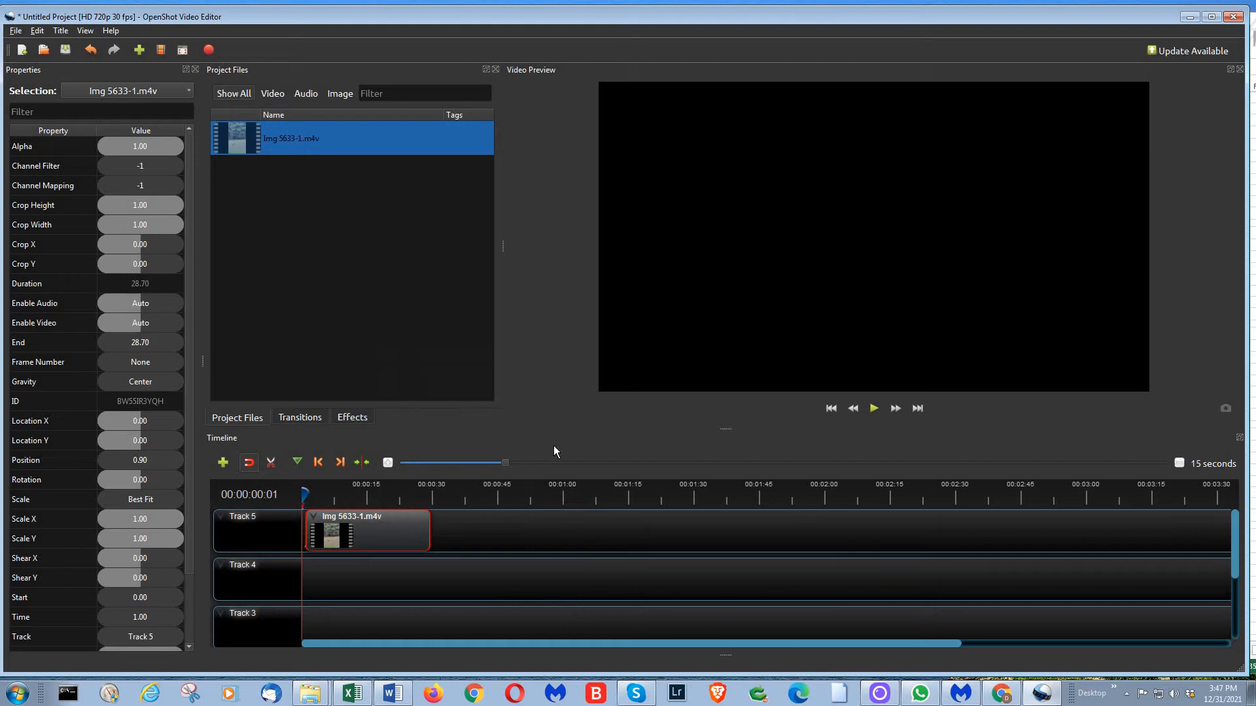
mouse_move(175, 524)
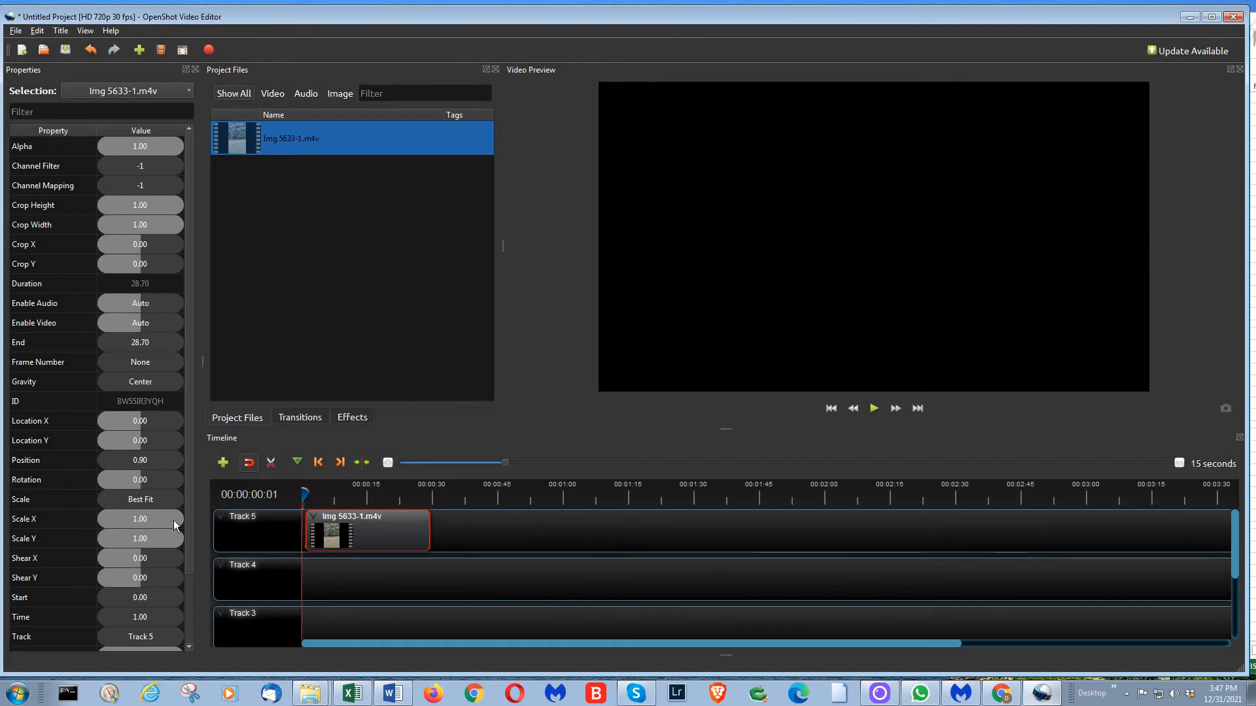
scroll("down", 3)
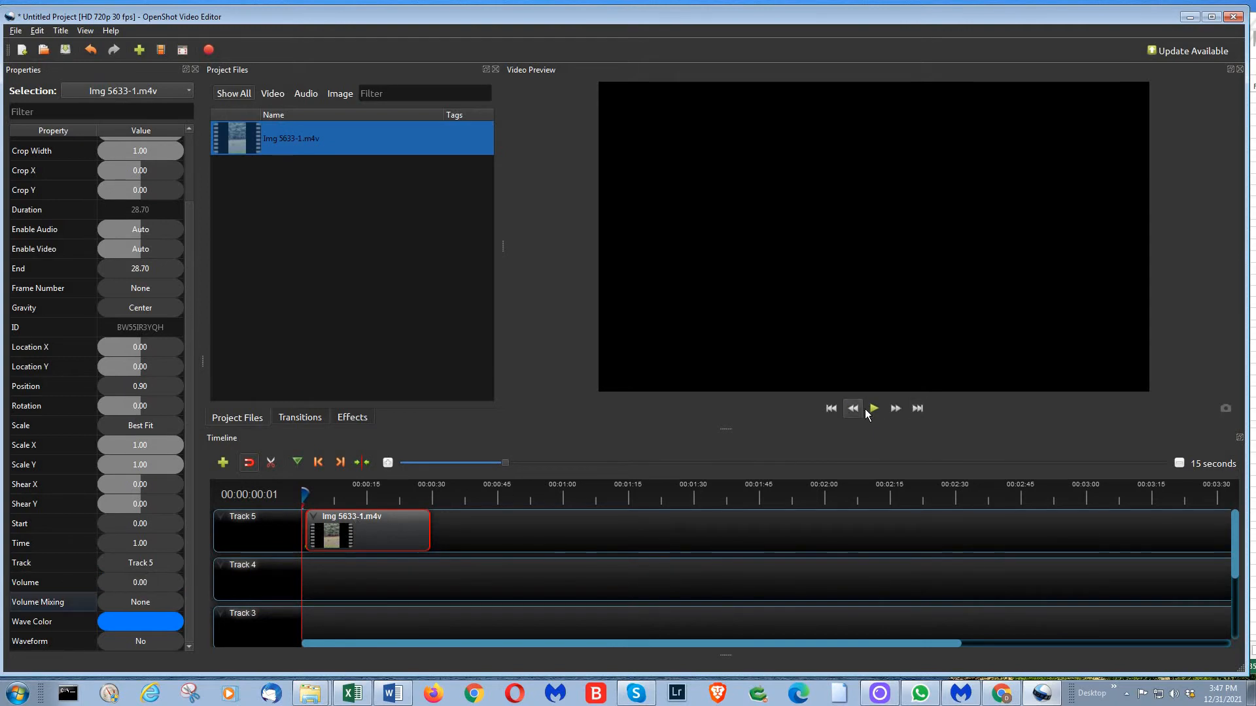
Step: Play the muted preview and pause it at about 00:00:08:02
left_click(874, 408)
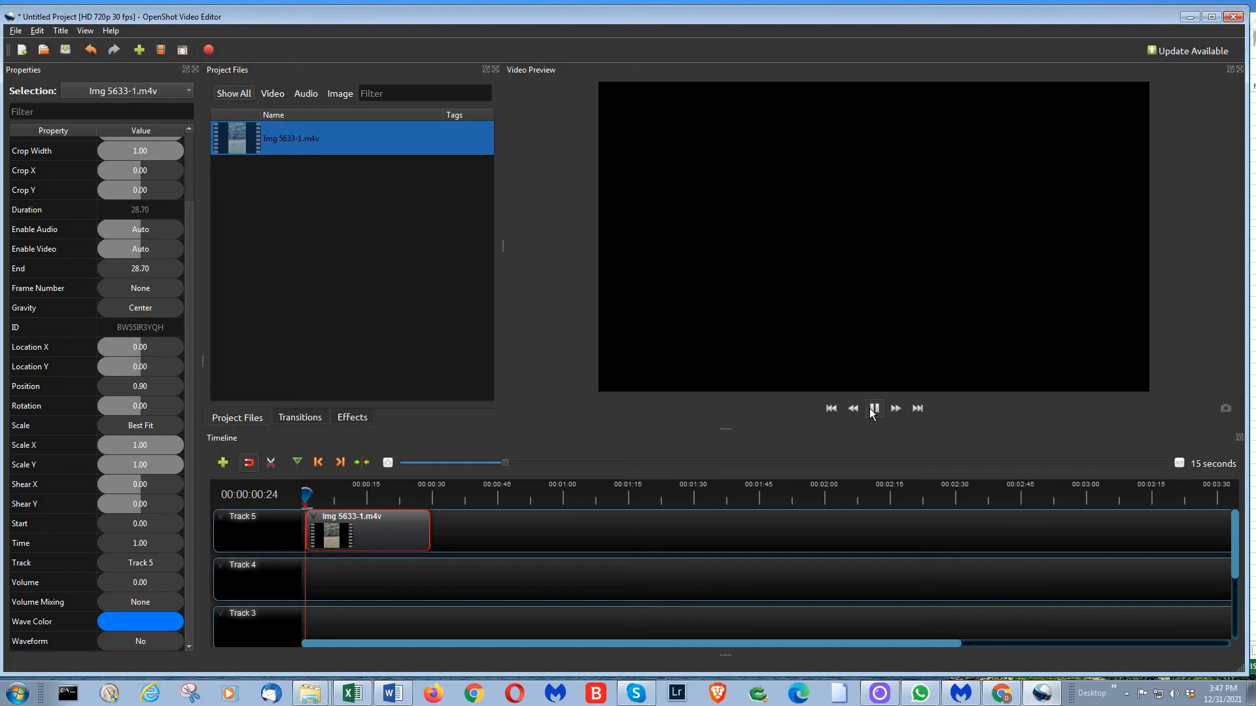
left_click(874, 408)
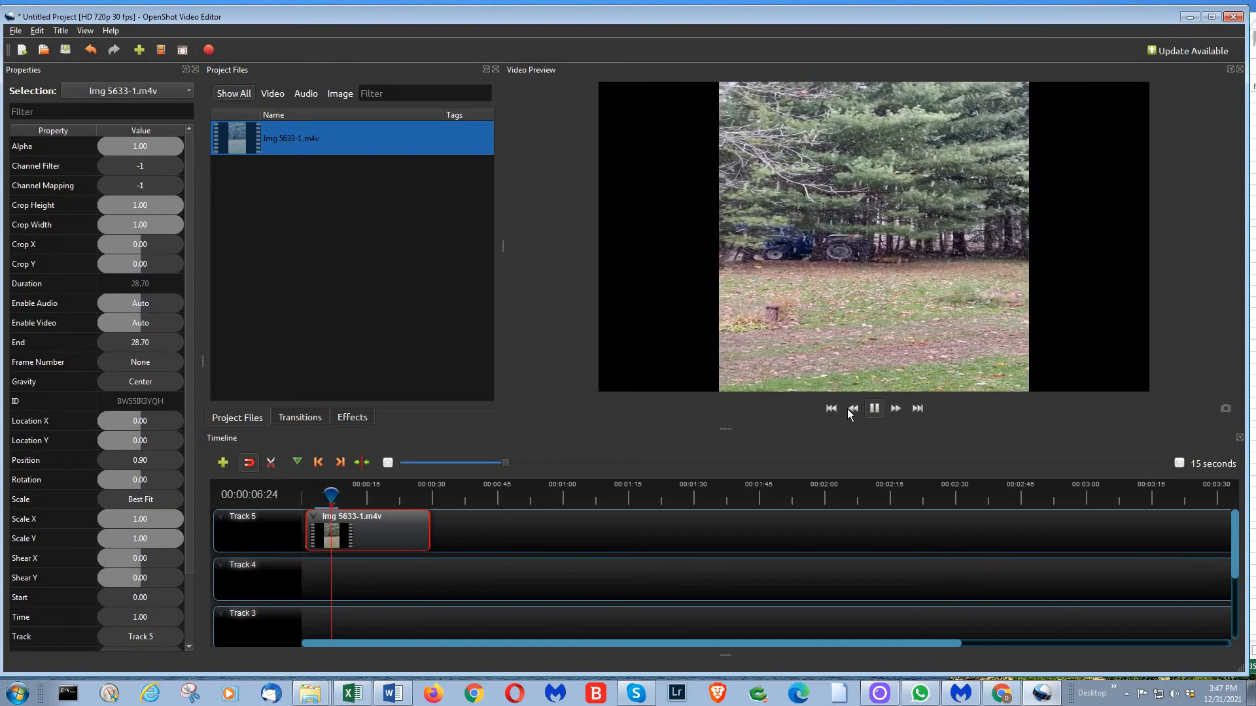
left_click(874, 408)
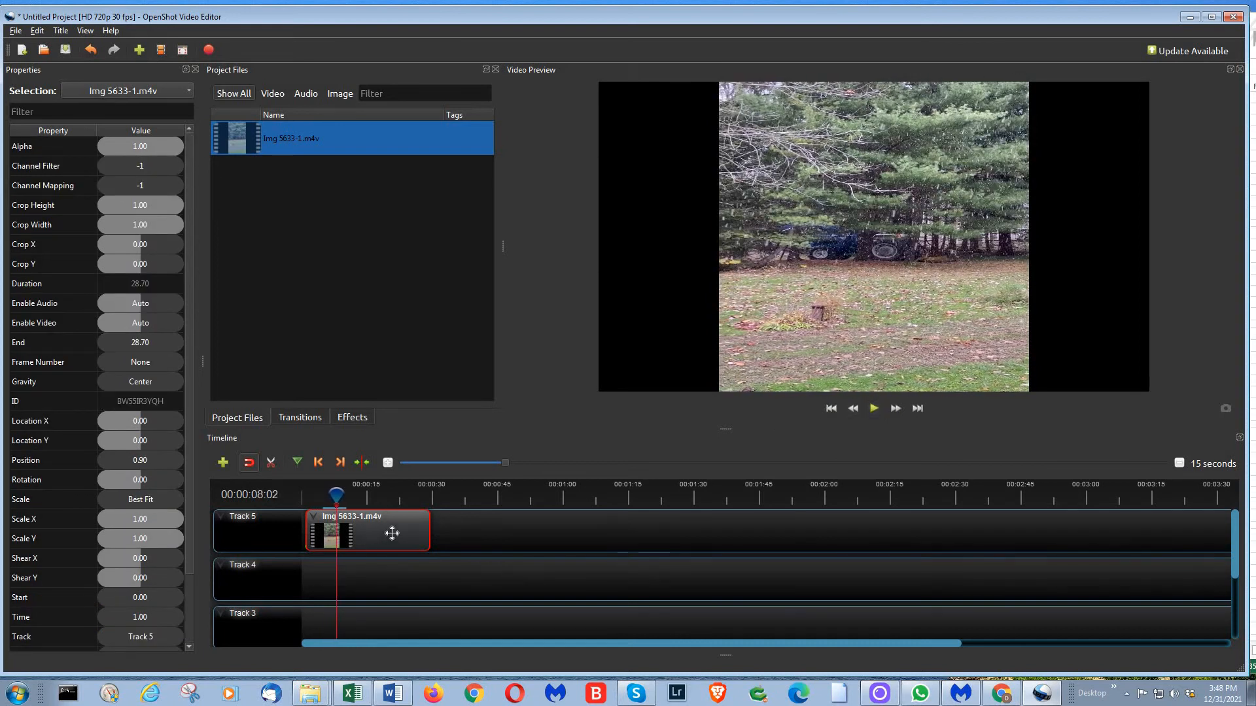
right_click(393, 534)
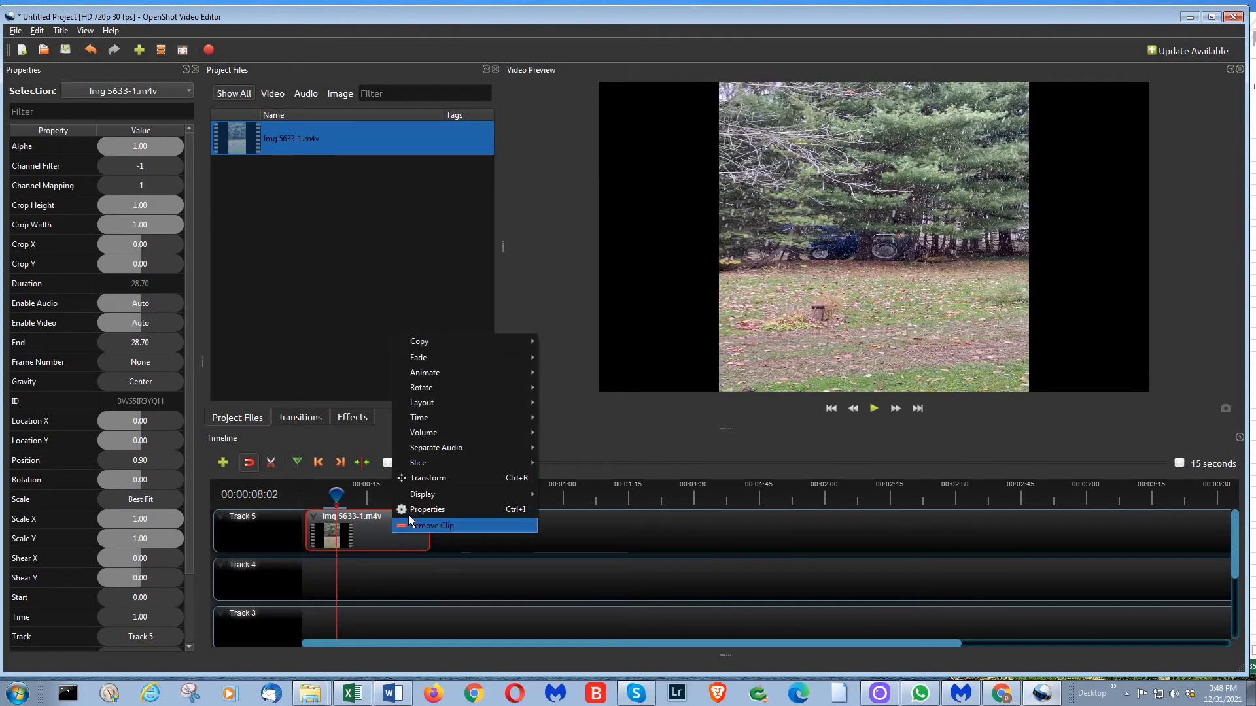
mouse_move(437, 432)
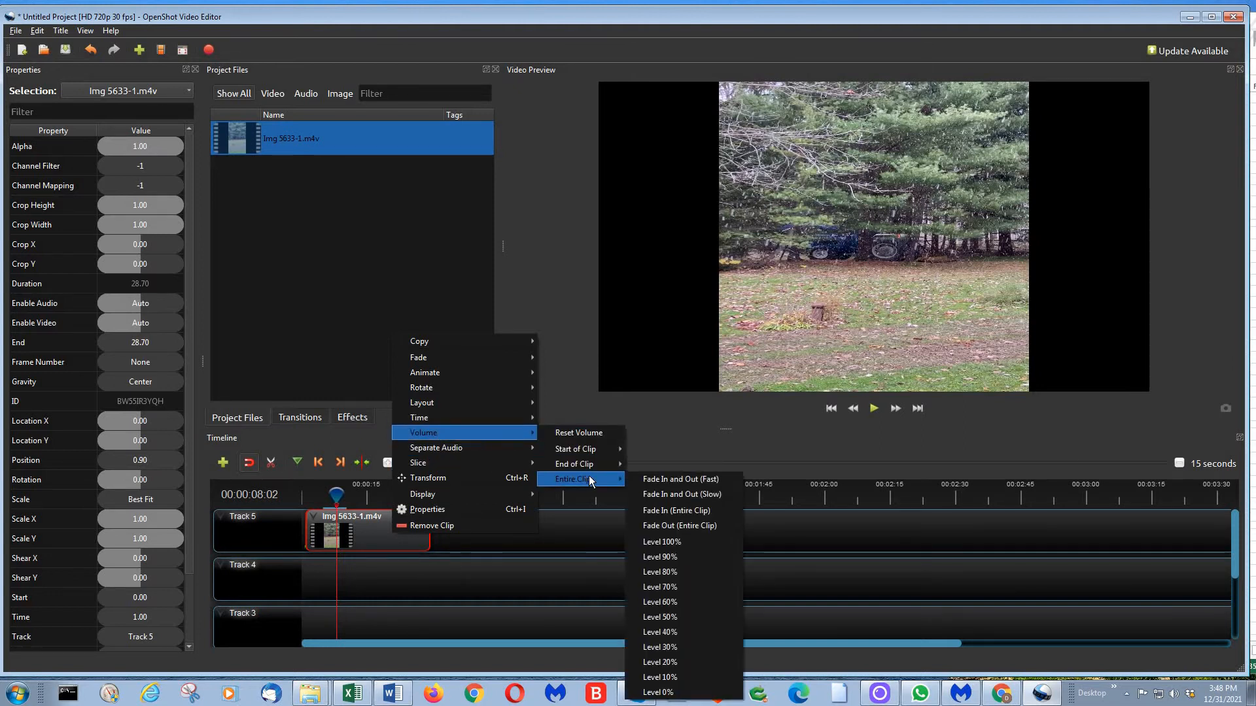
mouse_move(658, 692)
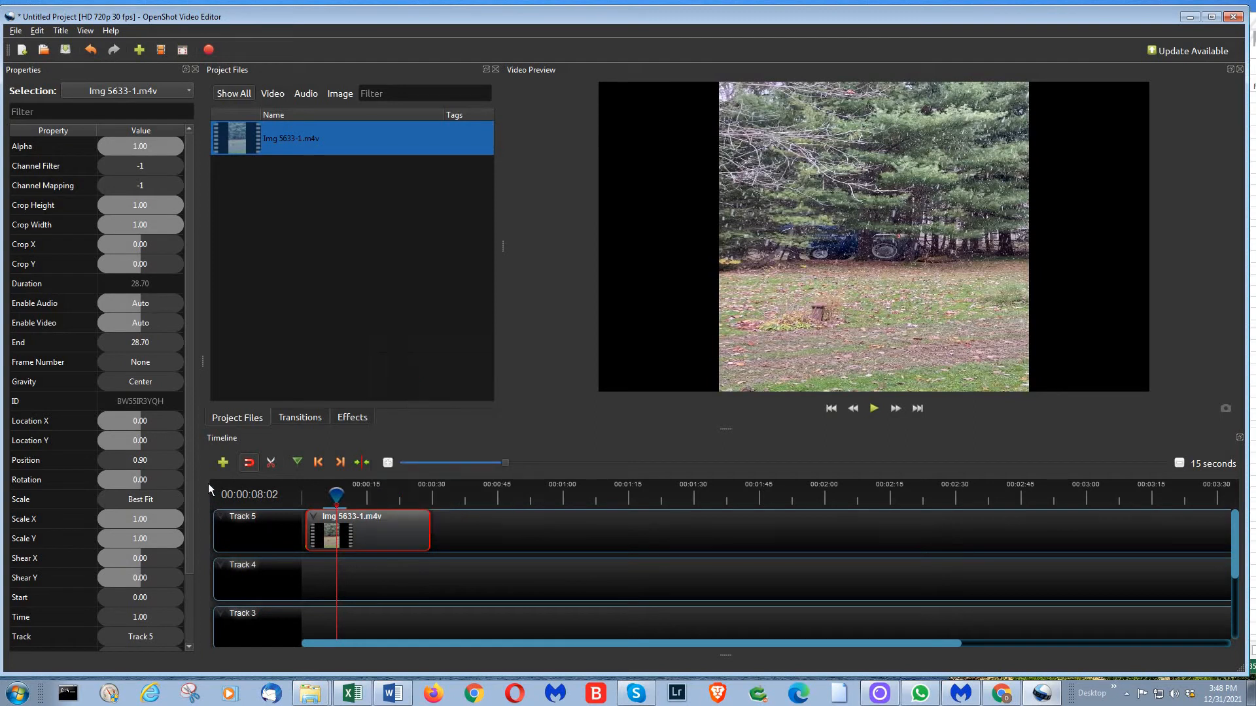
Step: Confirm the clip's Volume property reads 0.00 in the Properties panel
scroll("down", 3)
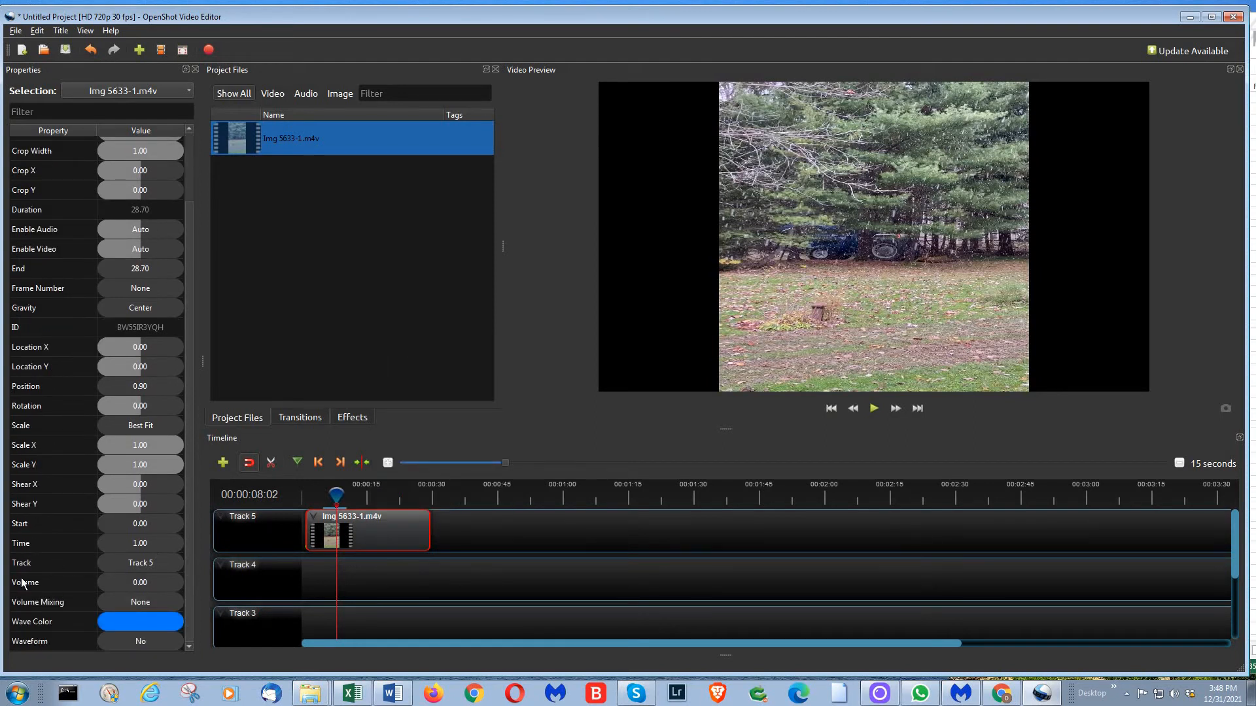
mouse_move(151, 584)
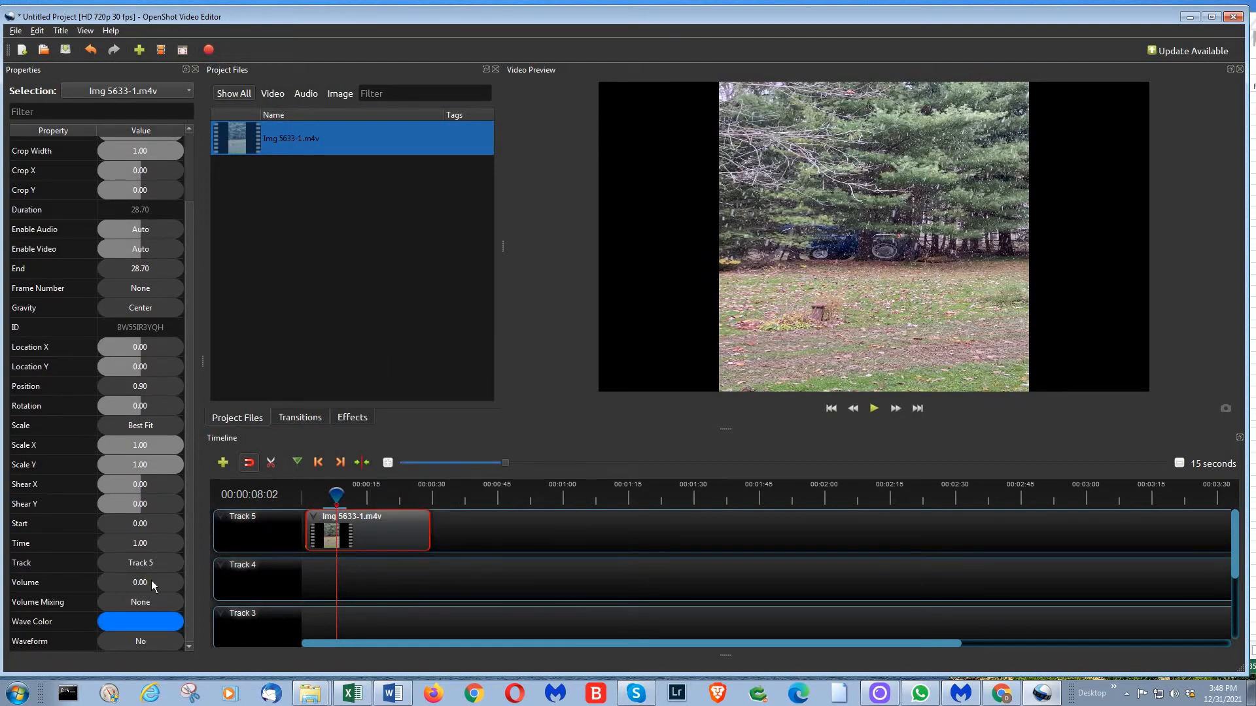
left_click(46, 583)
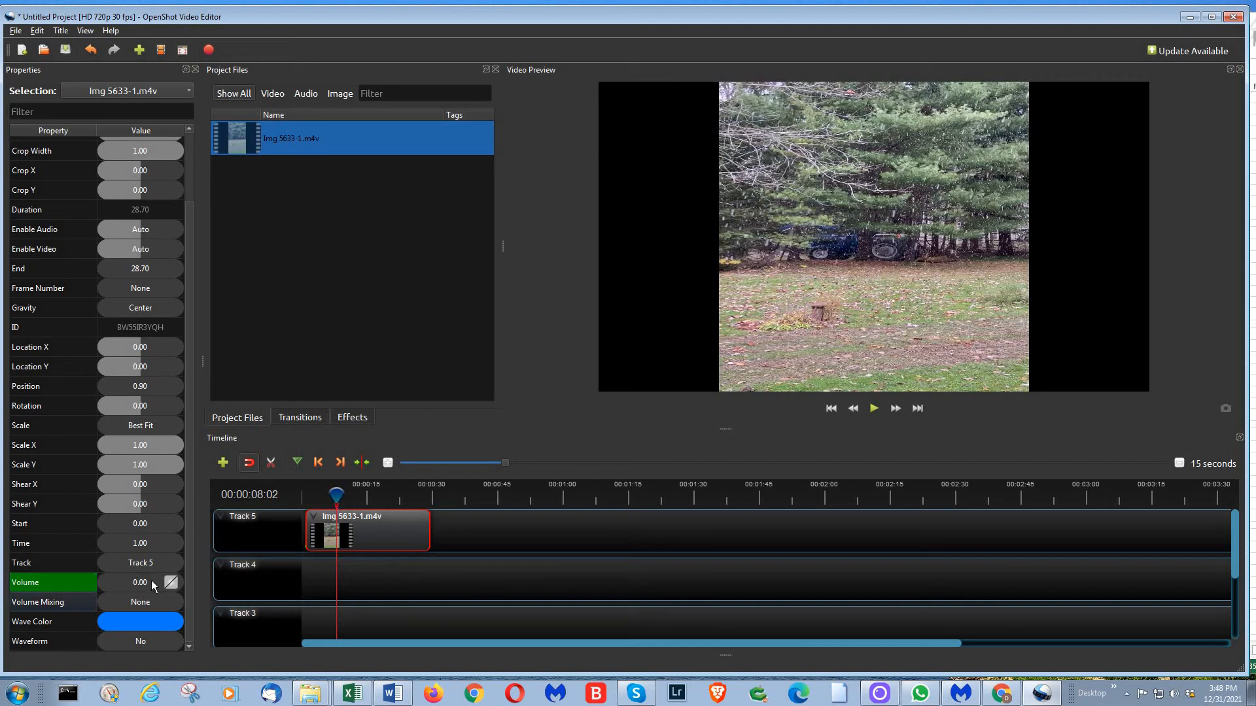
mouse_move(558, 291)
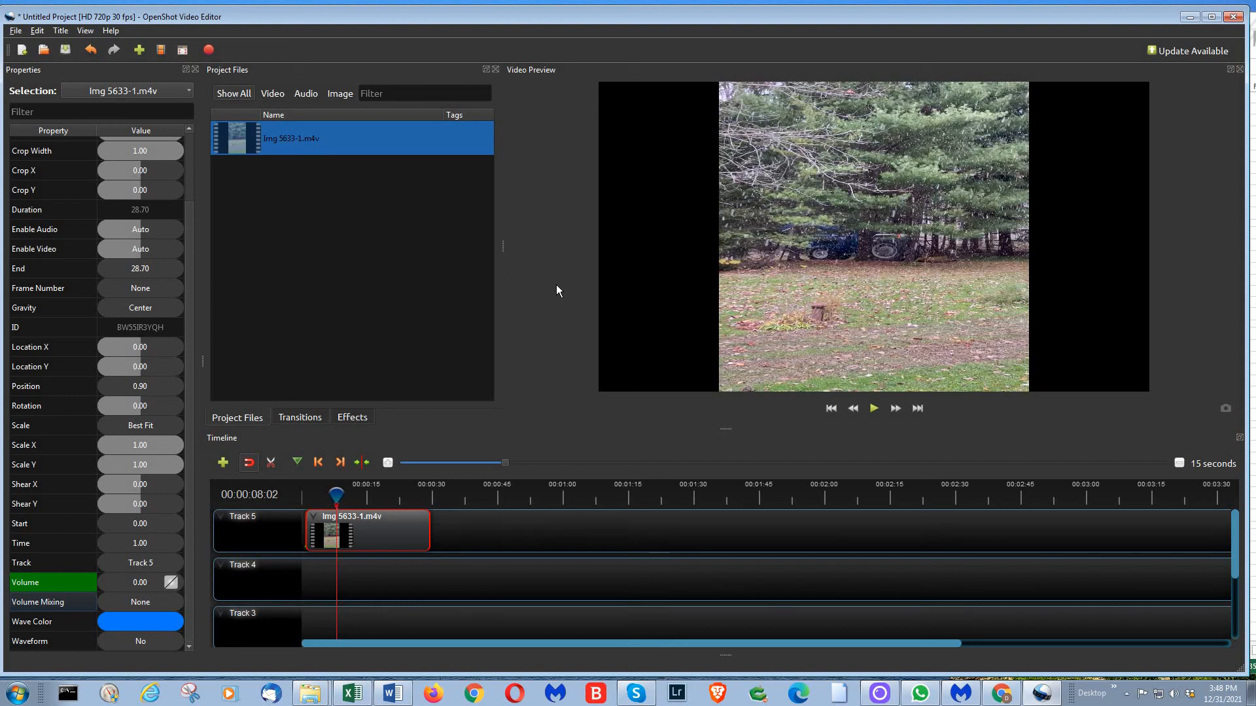
mouse_move(568, 260)
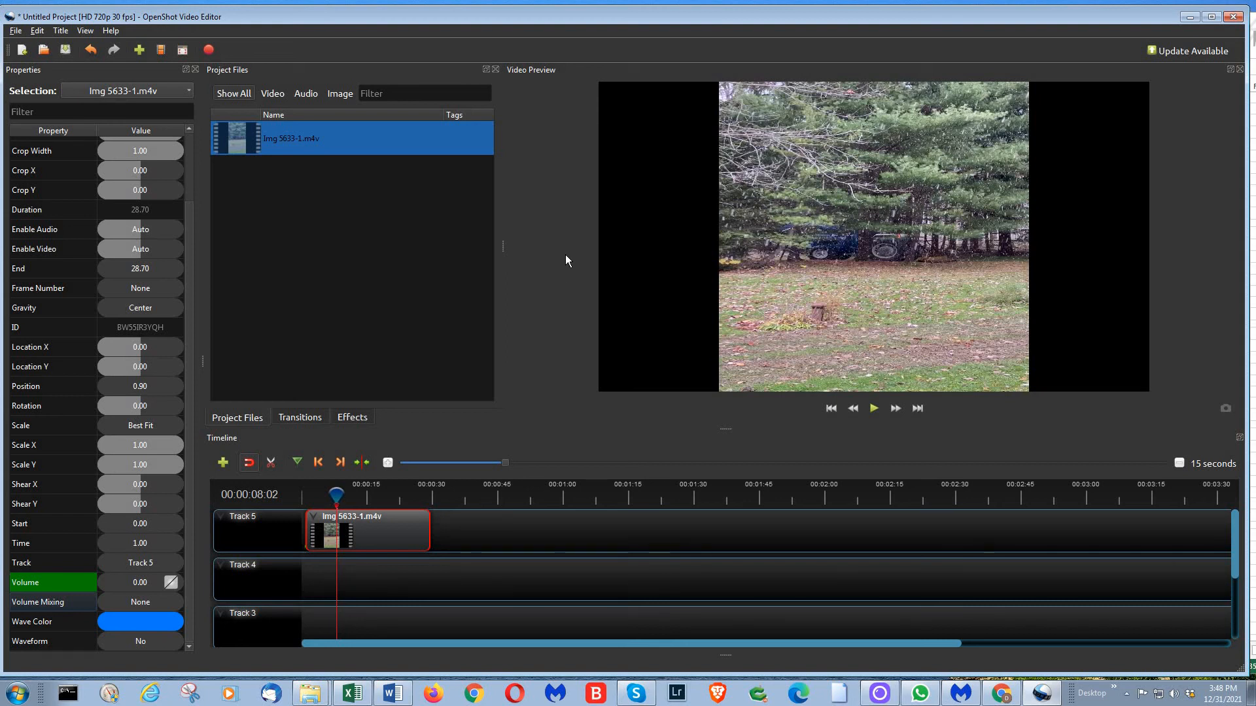